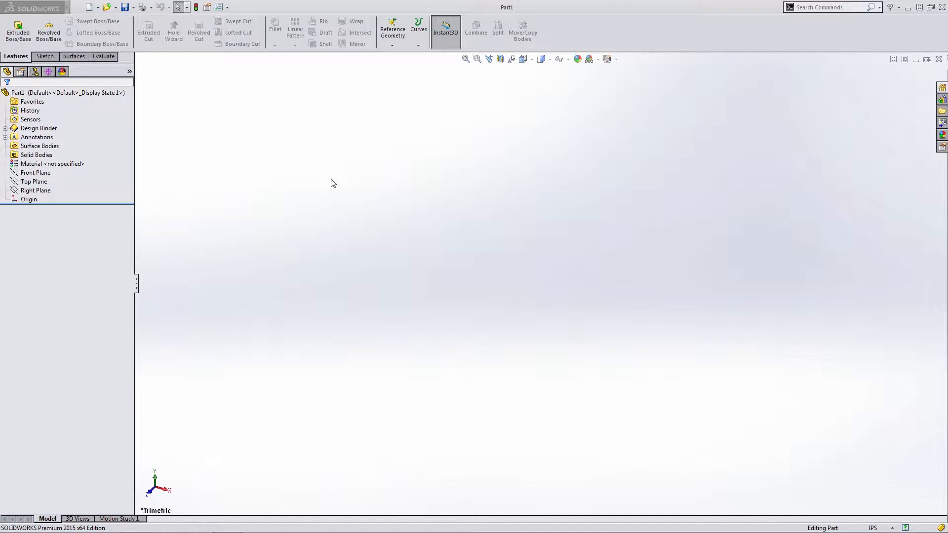
pyautogui.moveTo(329, 176)
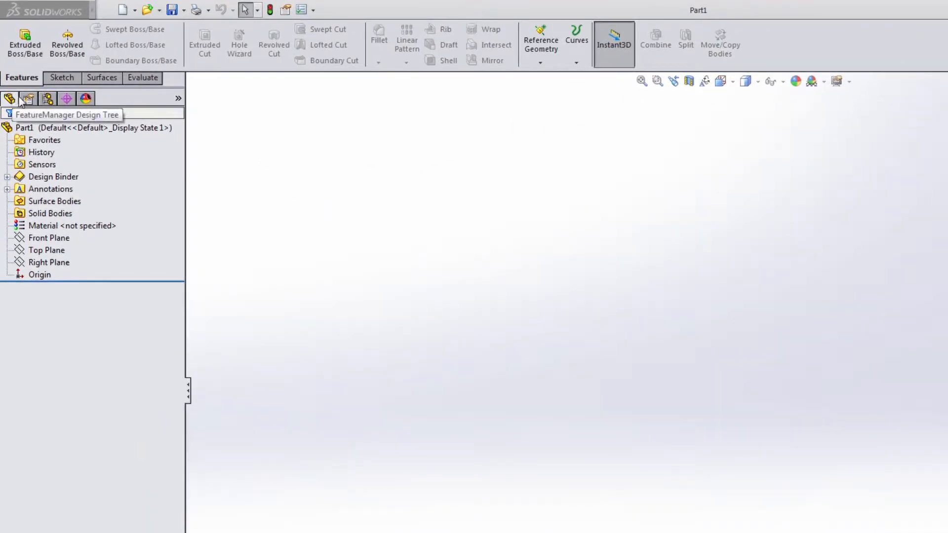
# Step: Browse the FeatureManager's History, PropertyManager, ConfigurationManager and Appearances panels, then return to the feature tree
pyautogui.click(41, 152)
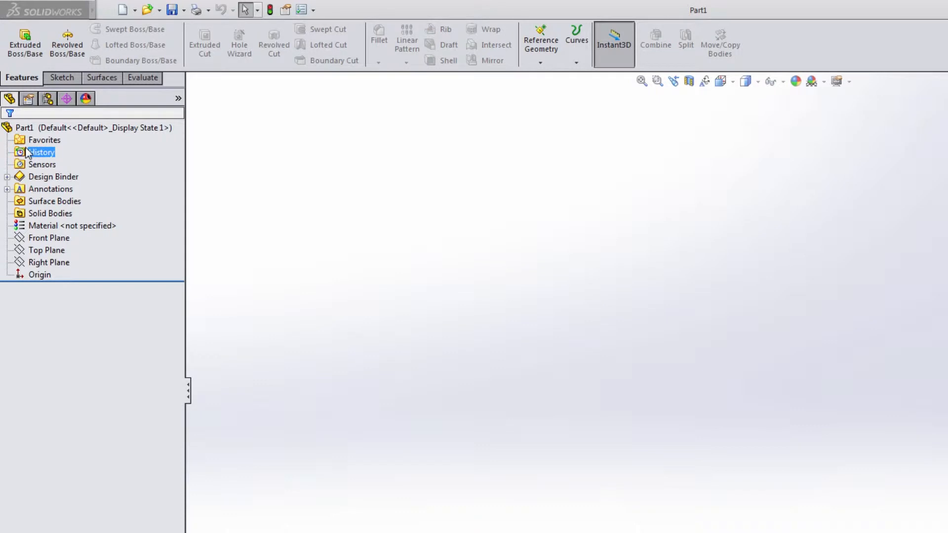
pyautogui.click(42, 164)
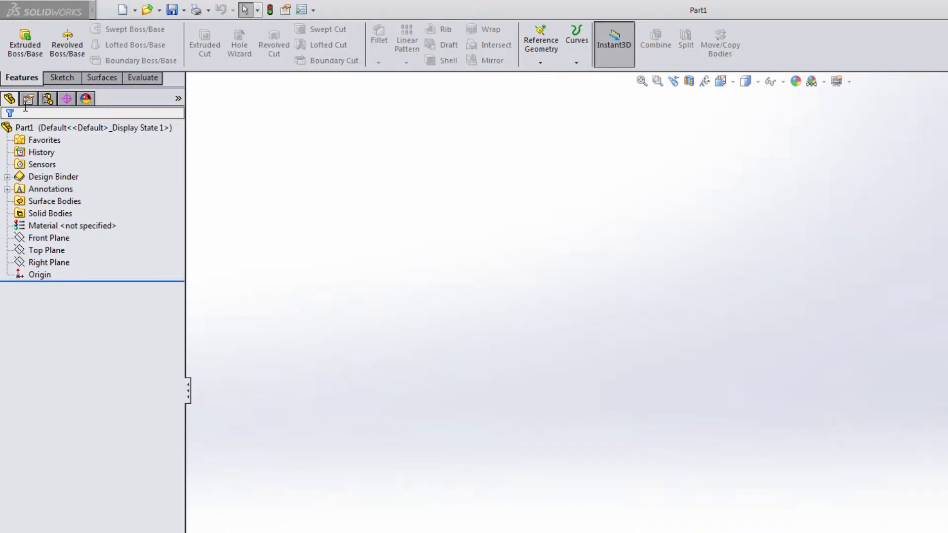
pyautogui.click(28, 99)
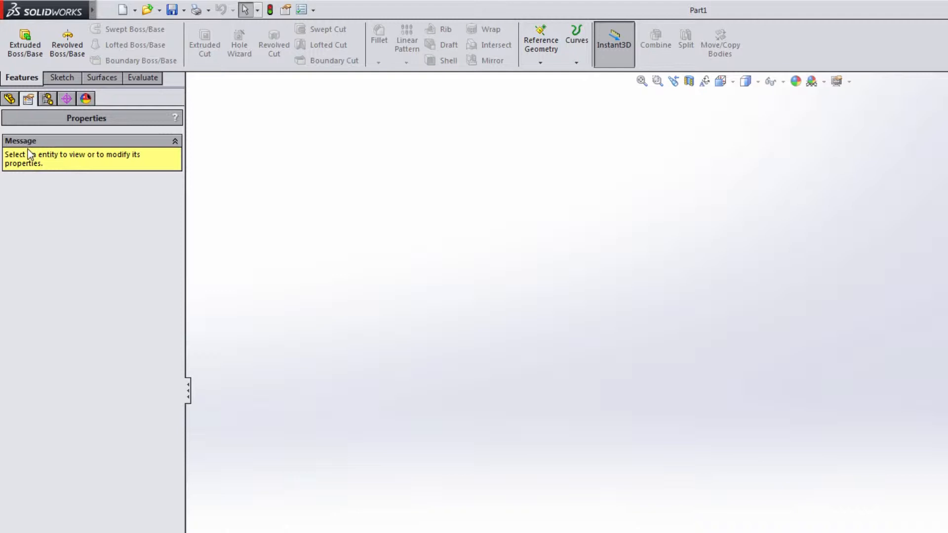
pyautogui.moveTo(38, 203)
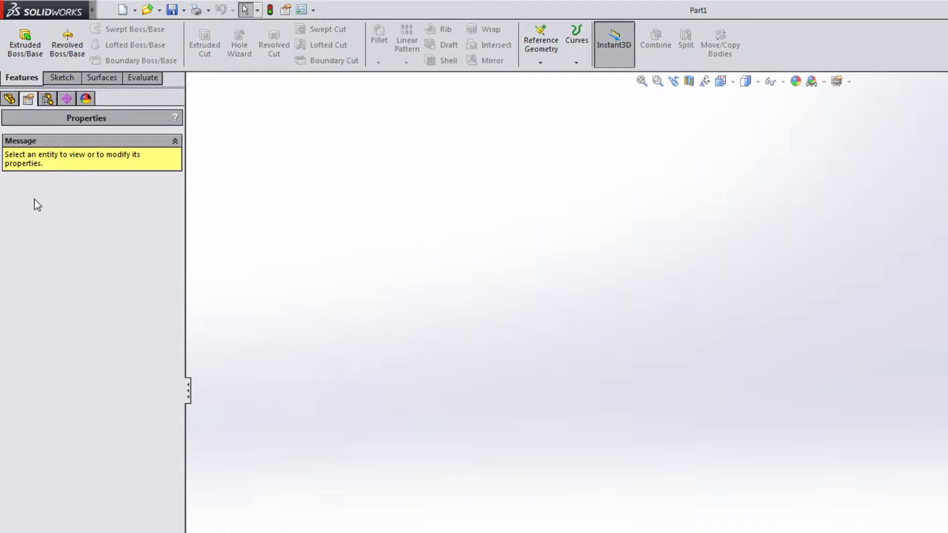
pyautogui.moveTo(35, 194)
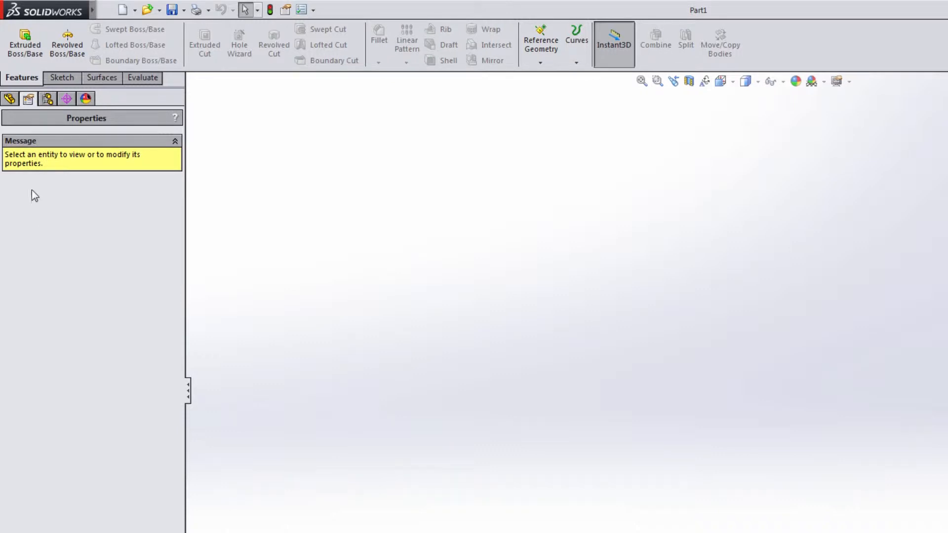
pyautogui.click(67, 99)
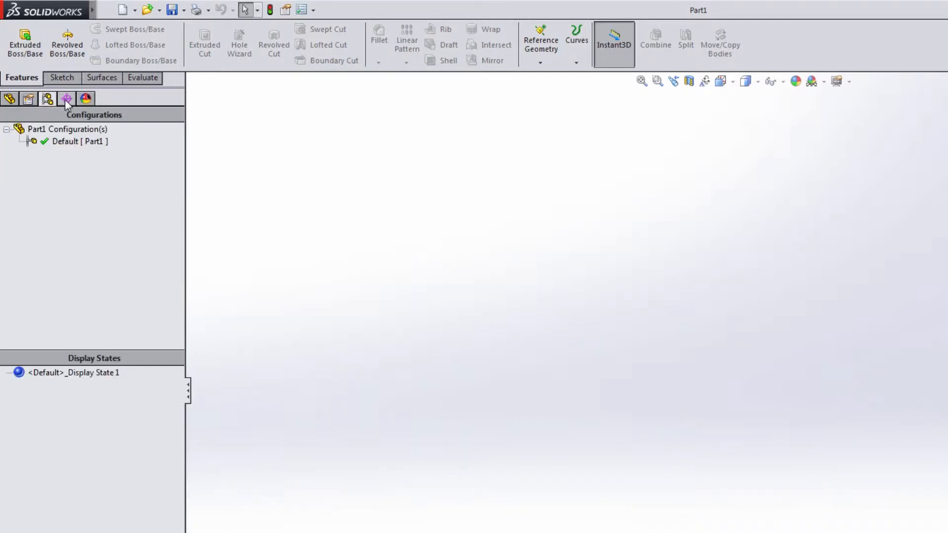
pyautogui.click(85, 99)
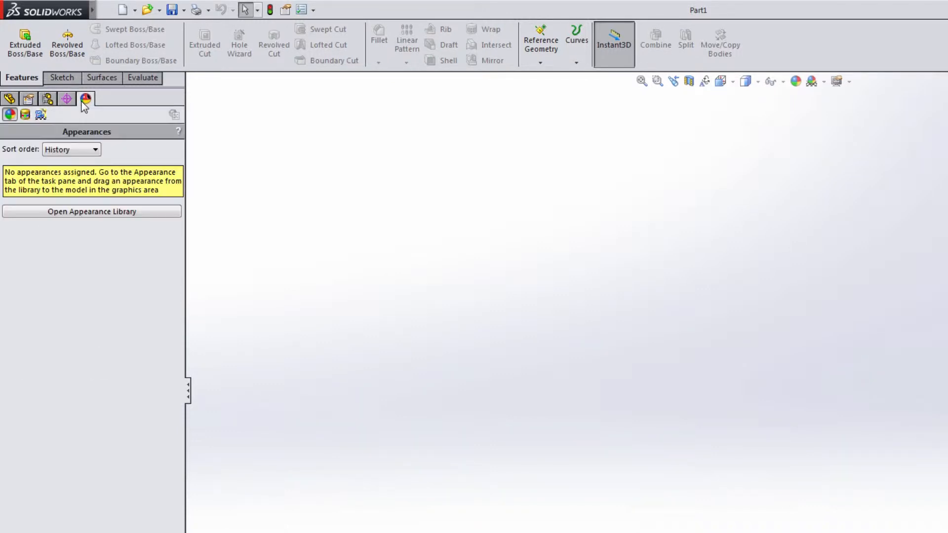
pyautogui.click(8, 98)
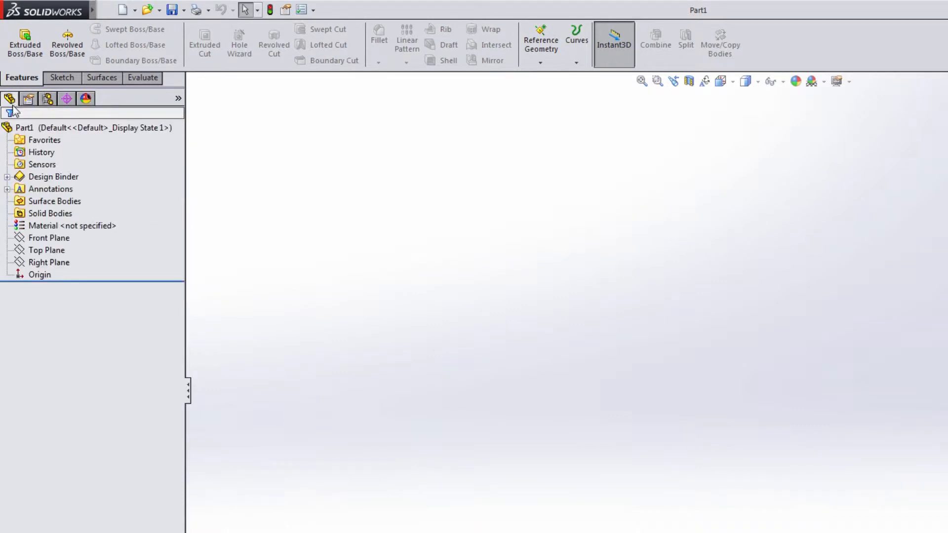
pyautogui.moveTo(179, 99)
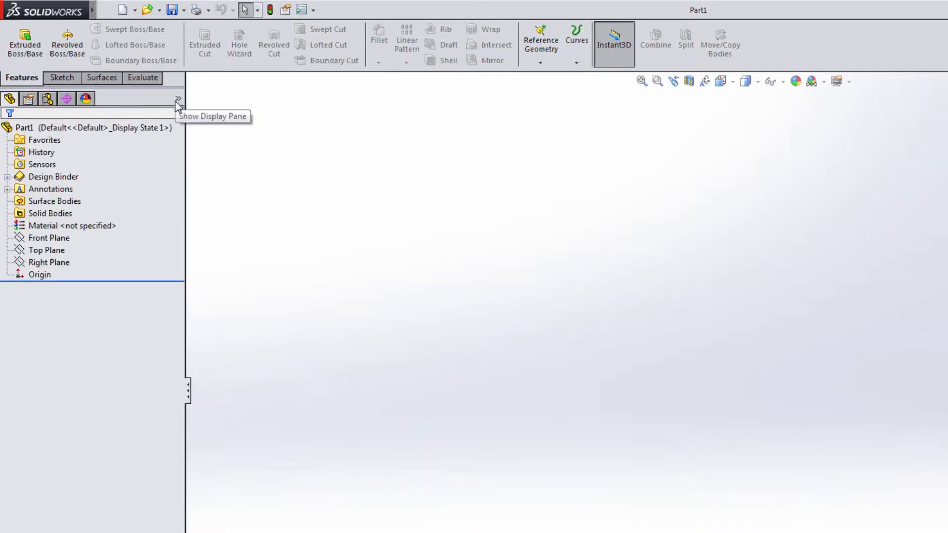
# Step: Show the Display Pane beside the tree and start a new sketch on the Top Plane
pyautogui.click(178, 99)
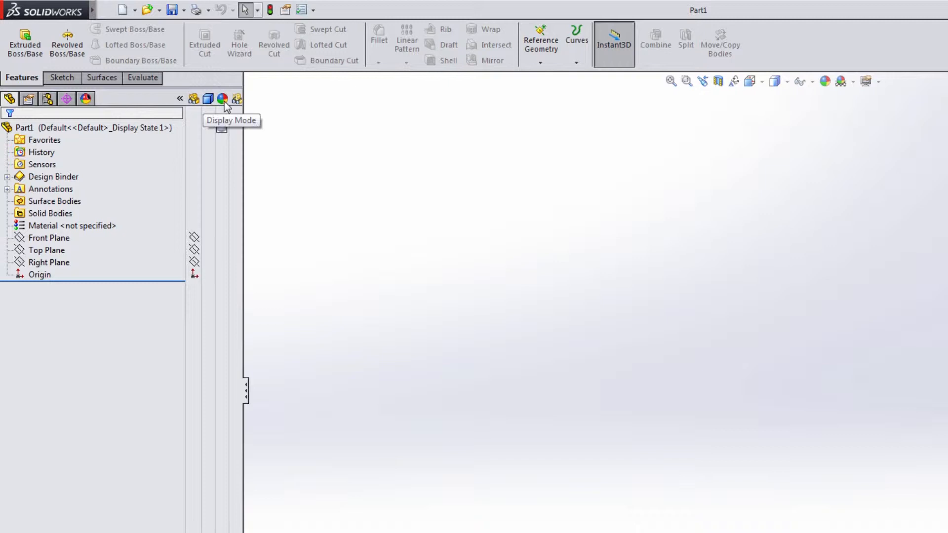
pyautogui.click(90, 128)
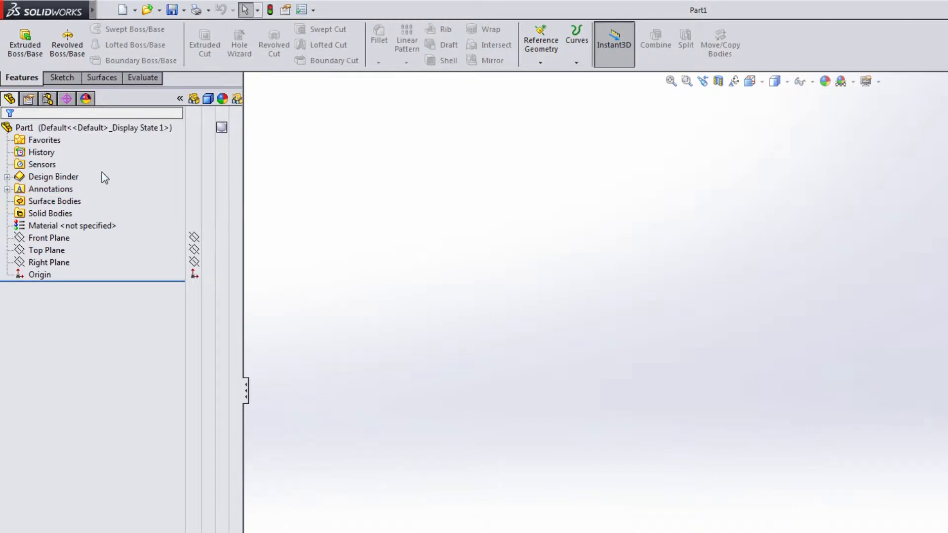
pyautogui.click(49, 237)
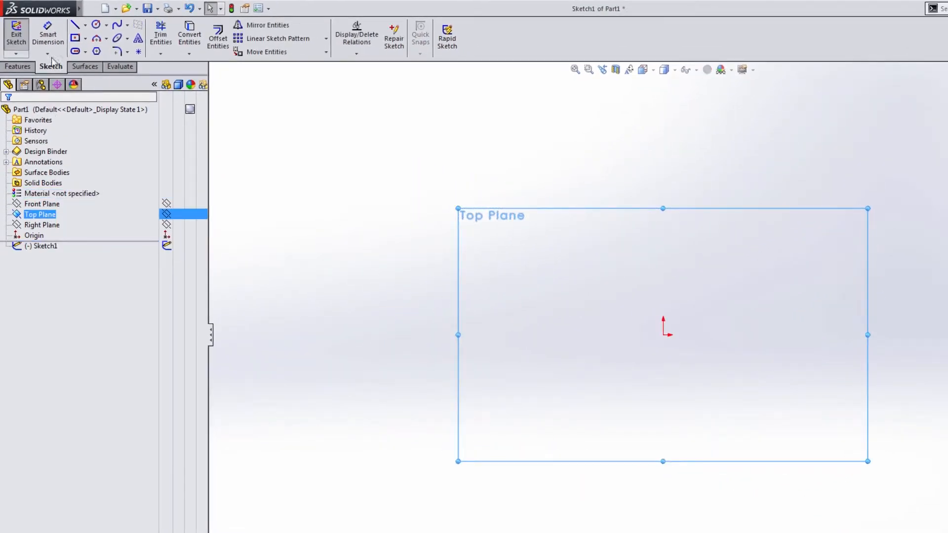
# Step: Sketch a center rectangle on the Top Plane and extrude it 1.00 in into Boss-Extrude1
pyautogui.click(74, 38)
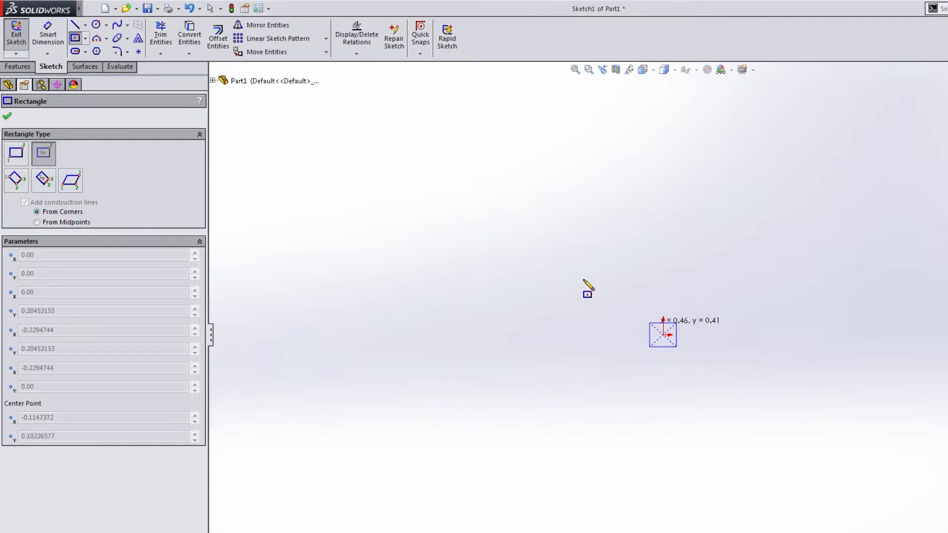
pyautogui.click(7, 115)
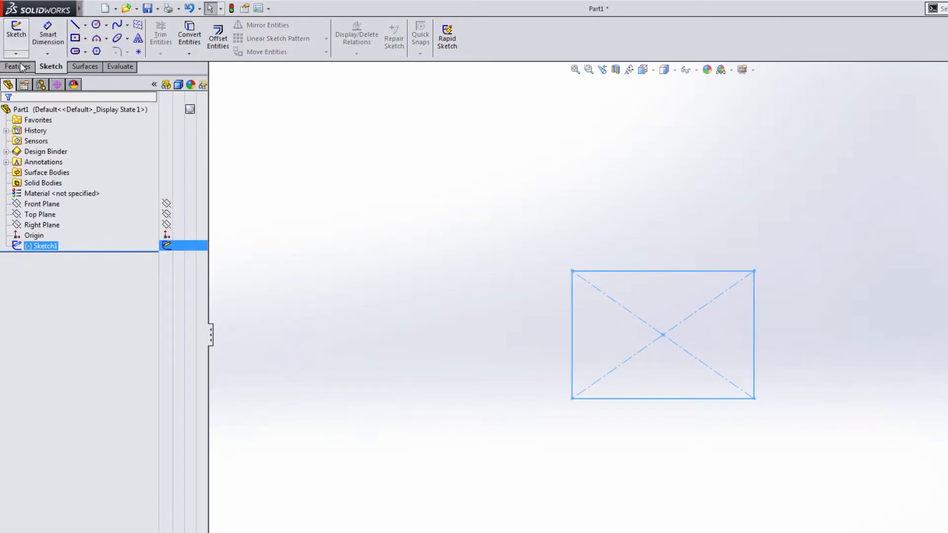
pyautogui.click(21, 36)
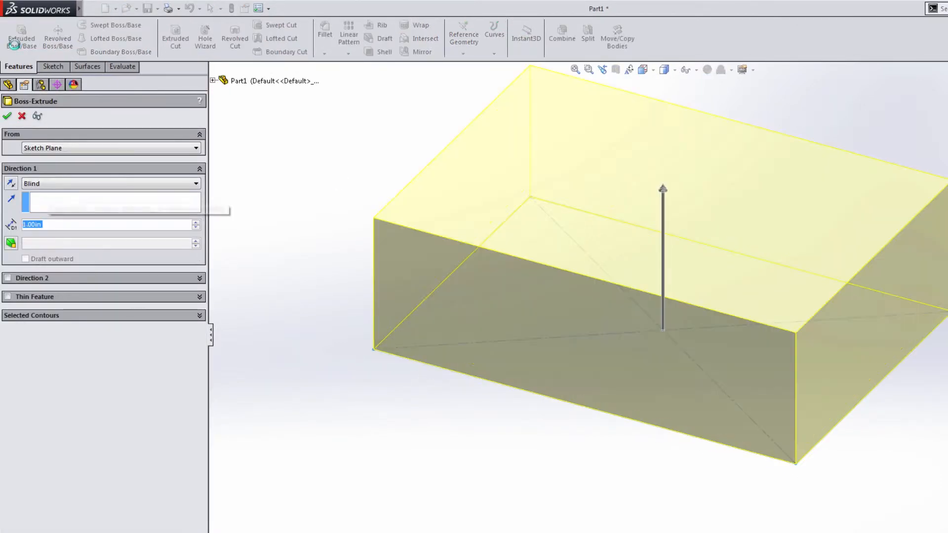
pyautogui.click(6, 116)
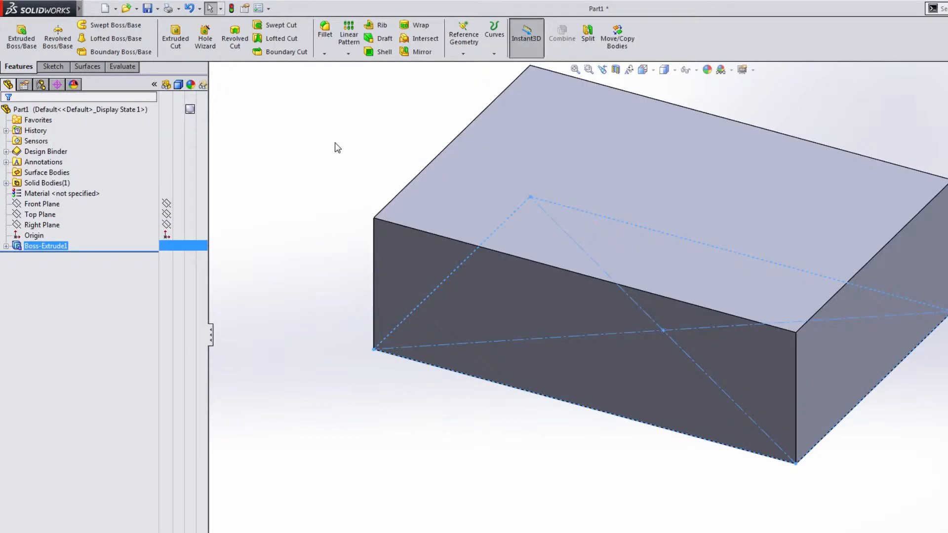
# Step: Expand the Solid Bodies(1) folder showing the block's single body and start Sketch2 on the top face
pyautogui.click(45, 246)
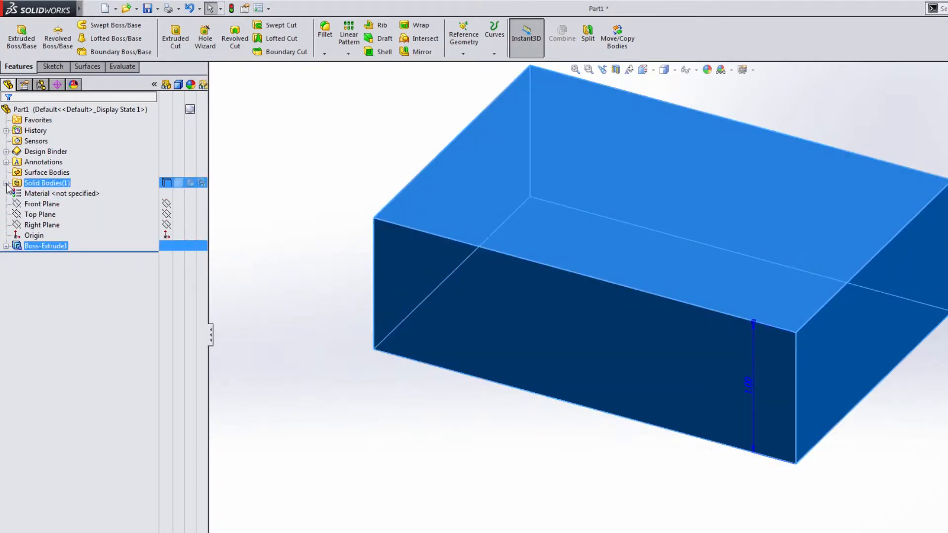
pyautogui.click(6, 183)
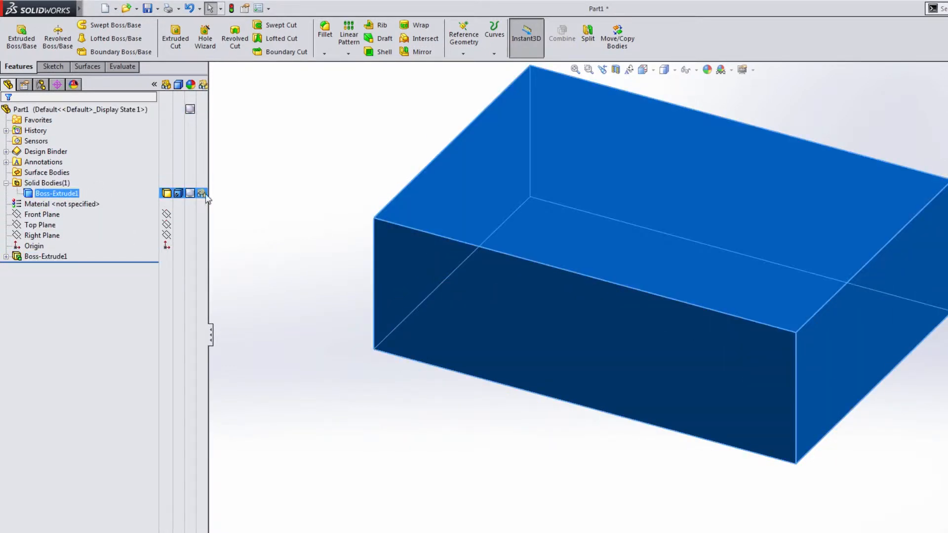
pyautogui.click(202, 193)
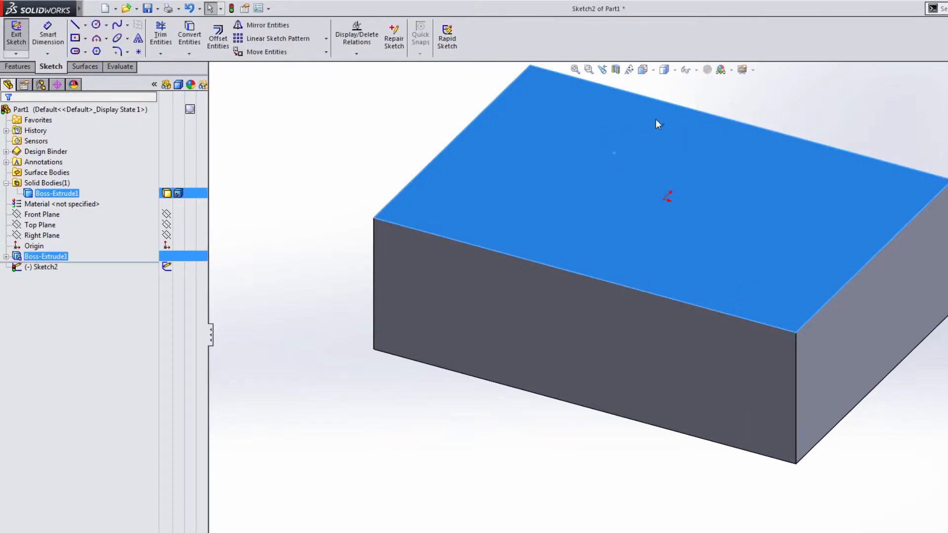
# Step: Sketch a circle on the top face and cut it 1 in deep as Cut-Extrude1
pyautogui.click(620, 176)
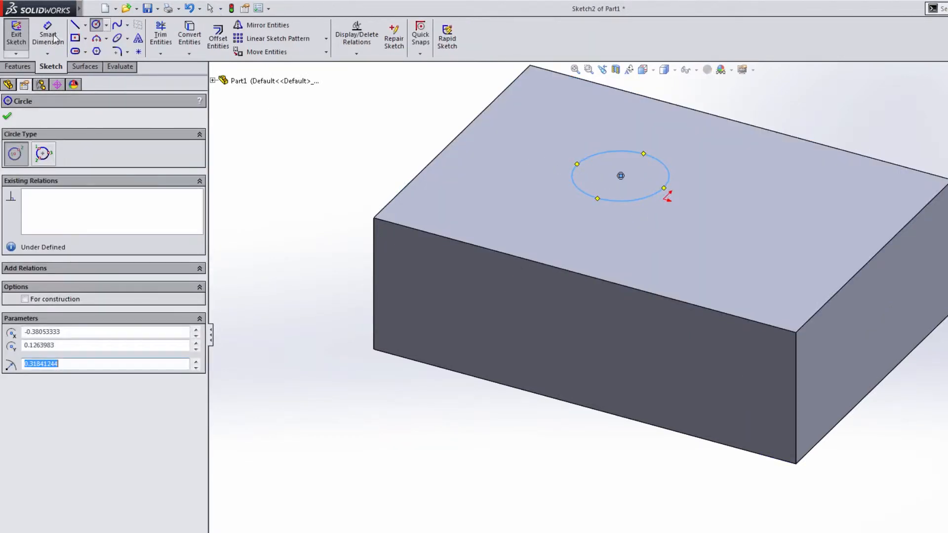
pyautogui.click(174, 33)
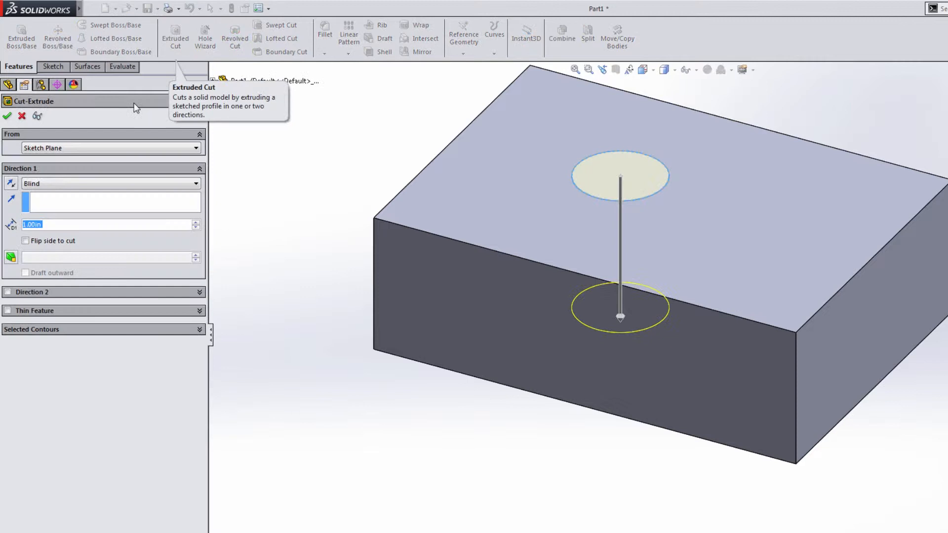
pyautogui.click(7, 116)
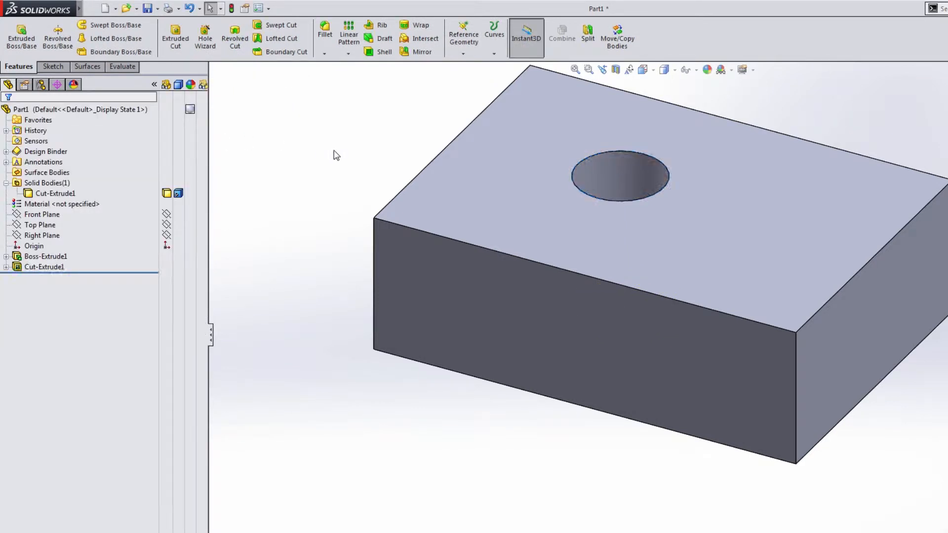
pyautogui.click(44, 266)
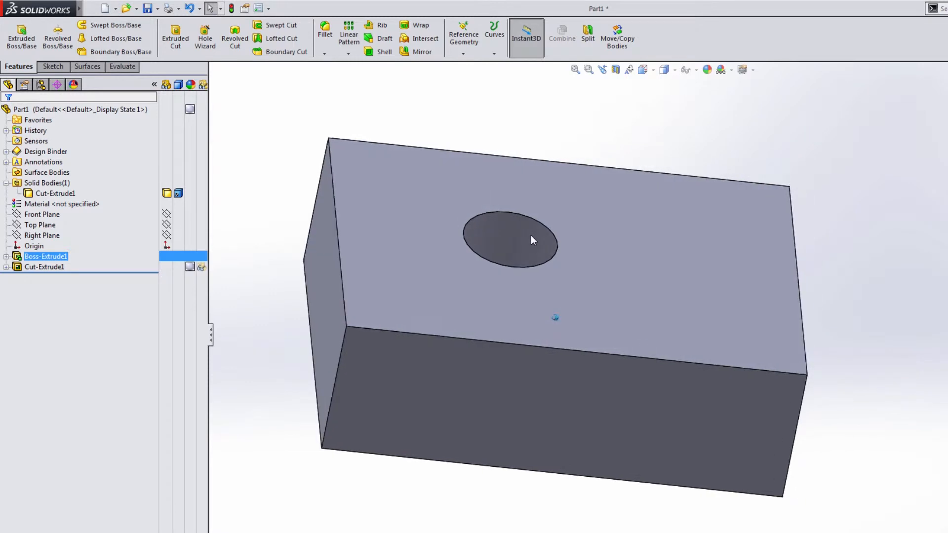
# Step: Orbit the block, toggle Boss-Extrude1 see-through to reveal the hole, then deselect it so the block shows opaque
pyautogui.moveTo(532, 241); pyautogui.dragTo(447, 296)
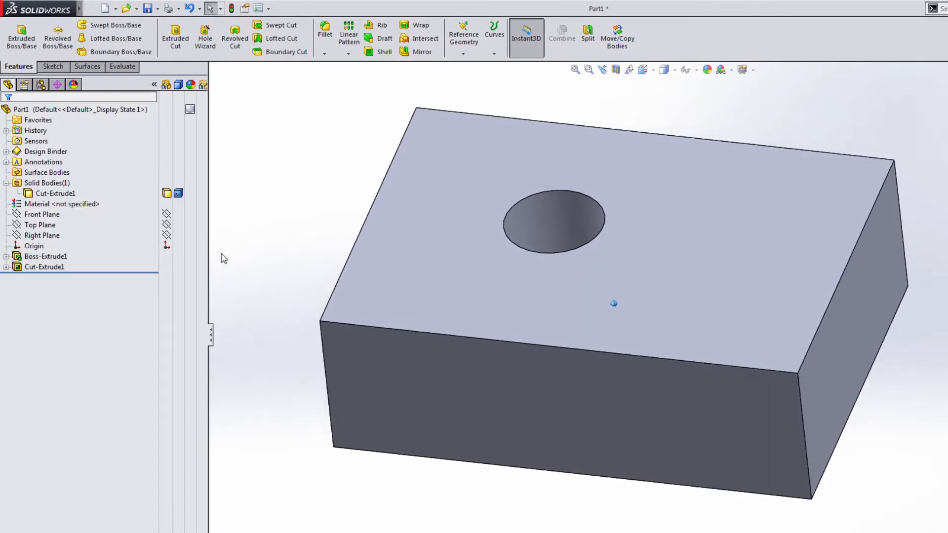
pyautogui.click(45, 256)
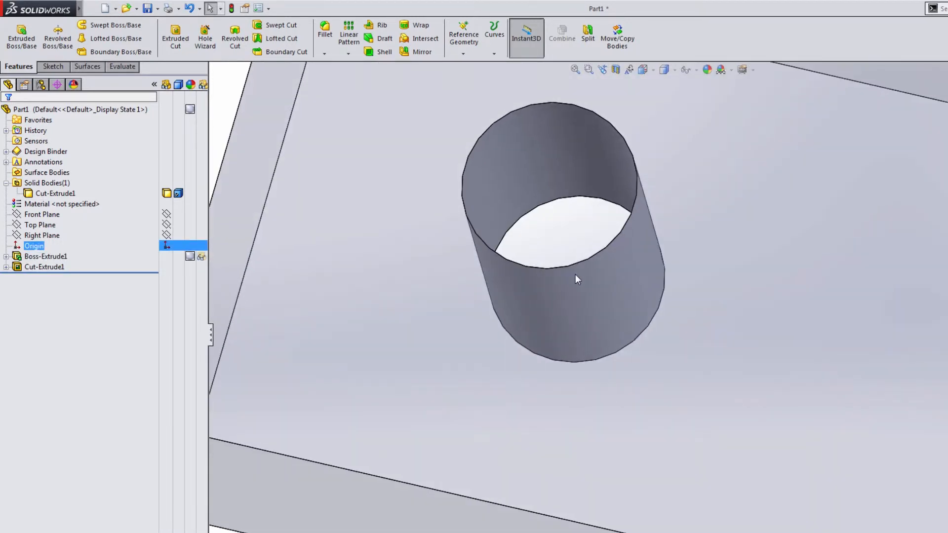
pyautogui.click(45, 256)
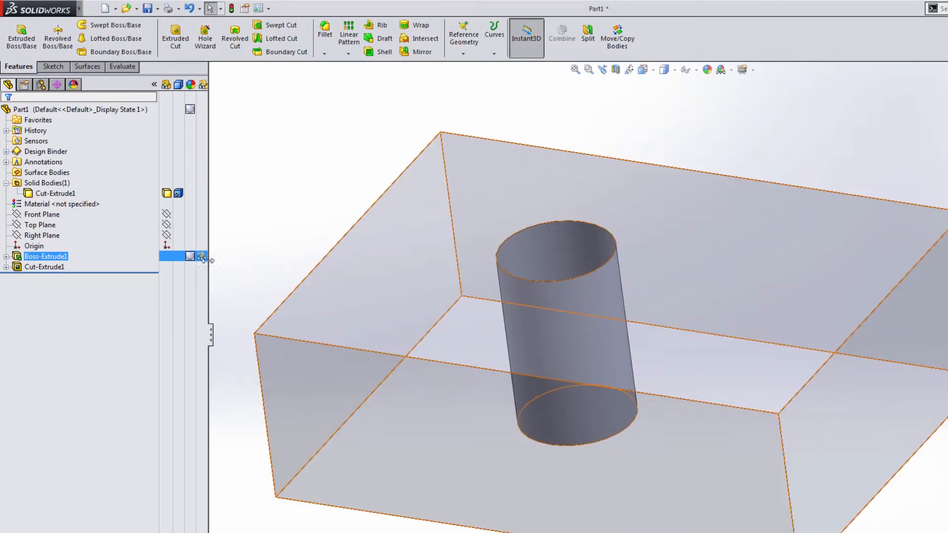
pyautogui.moveTo(556, 352)
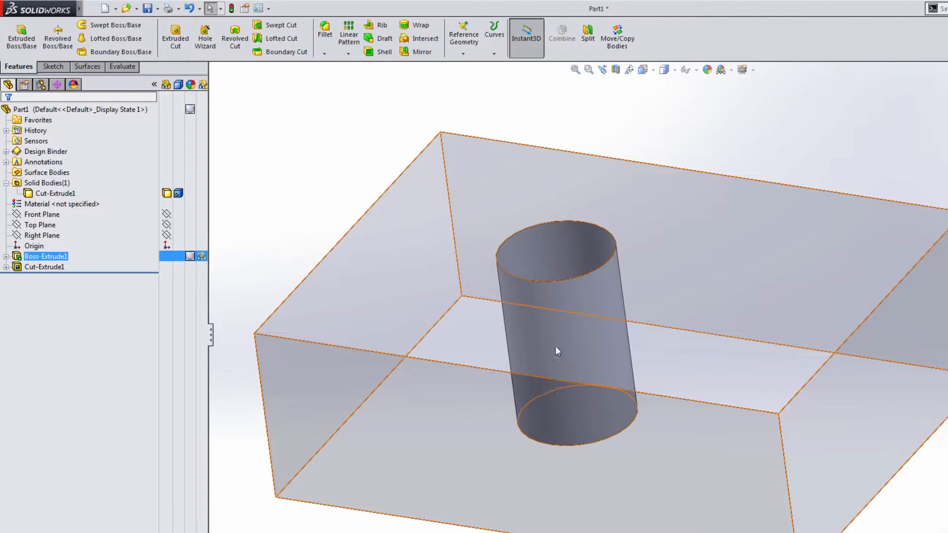
pyautogui.moveTo(235, 251)
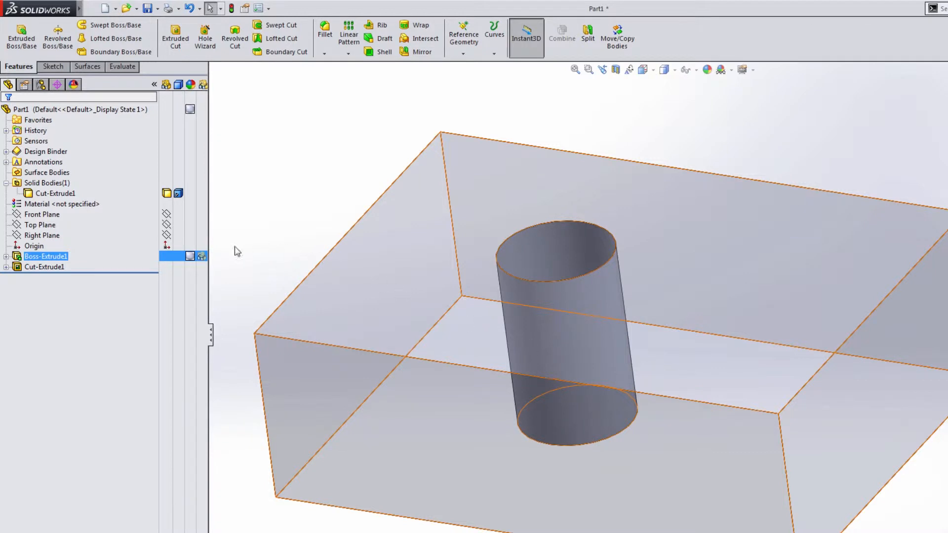
pyautogui.click(78, 109)
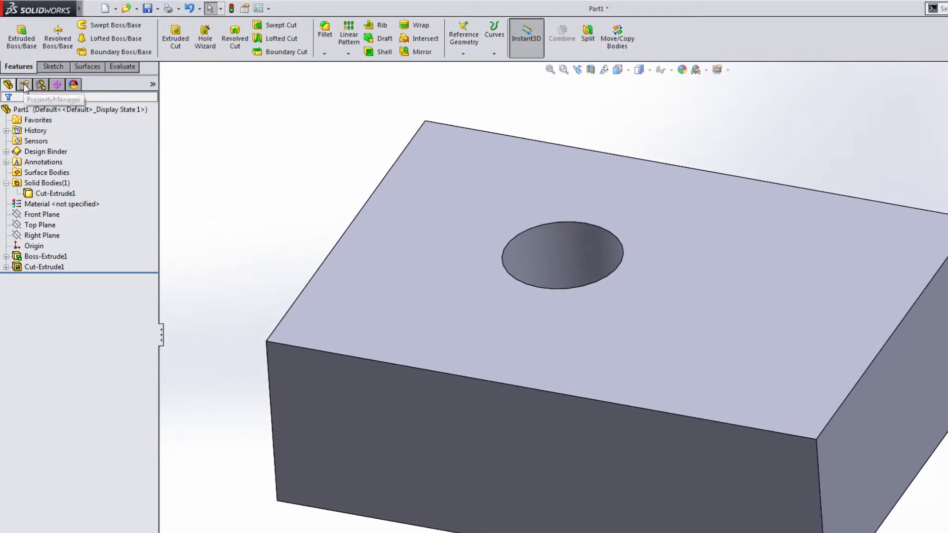
pyautogui.moveTo(219, 168)
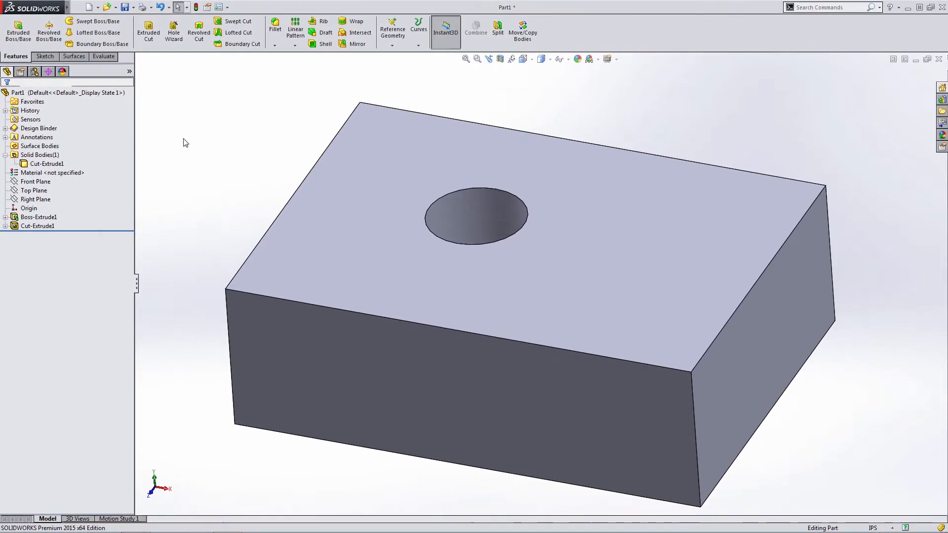
pyautogui.moveTo(48, 30)
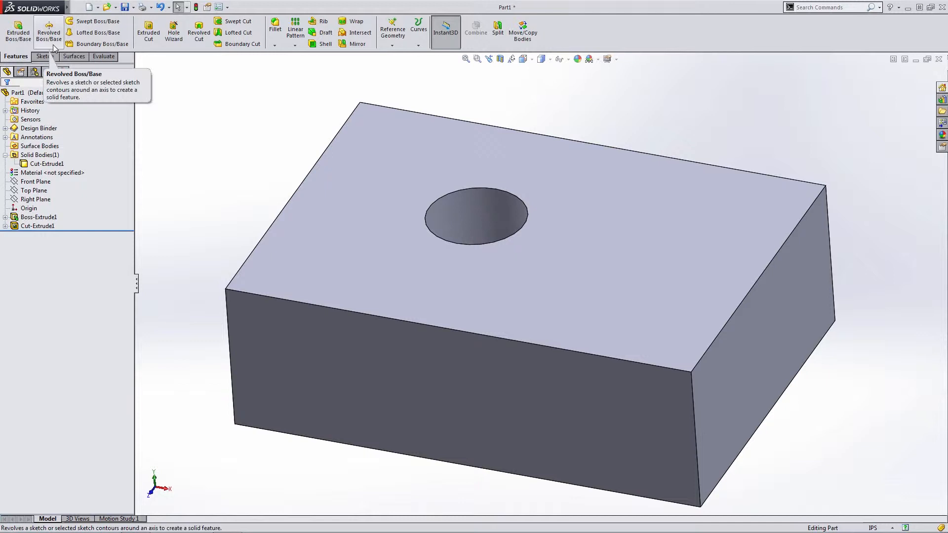
pyautogui.moveTo(607, 32)
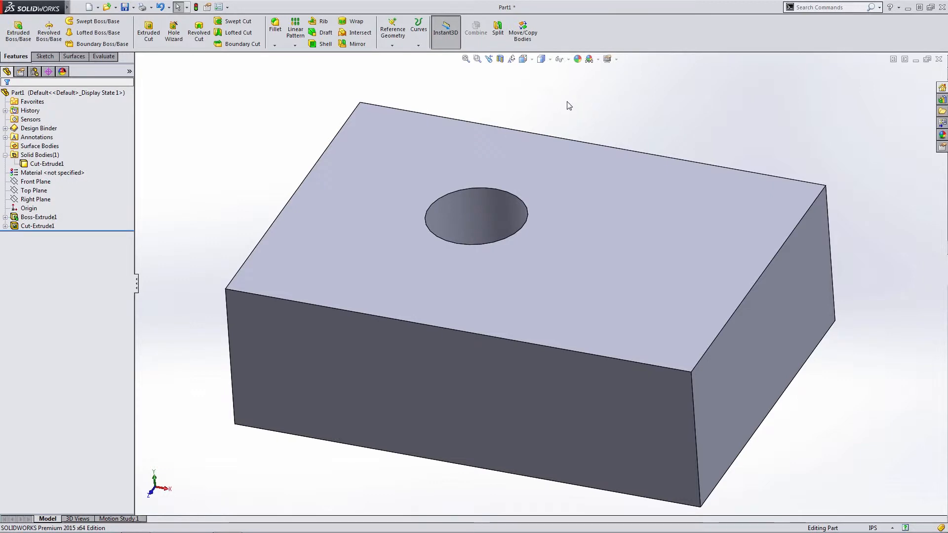
pyautogui.moveTo(96, 43)
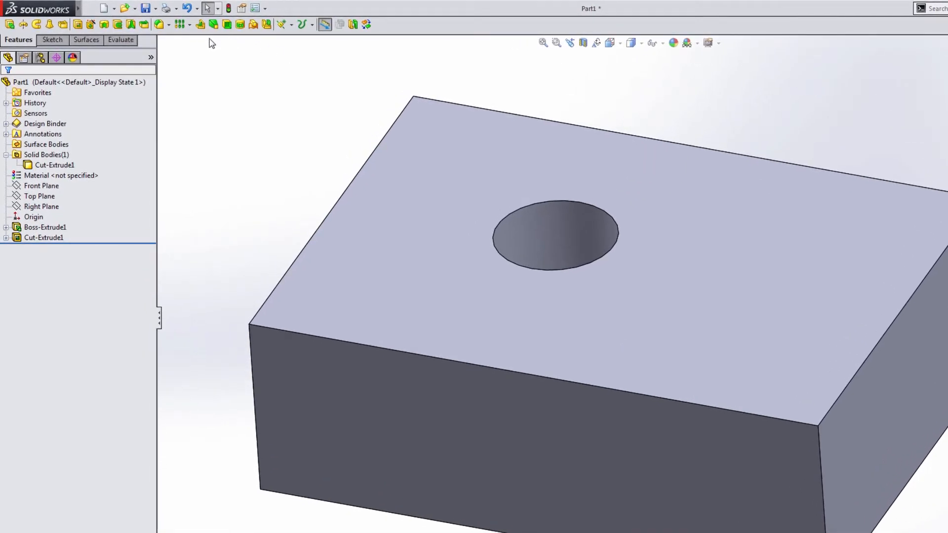
pyautogui.moveTo(263, 37)
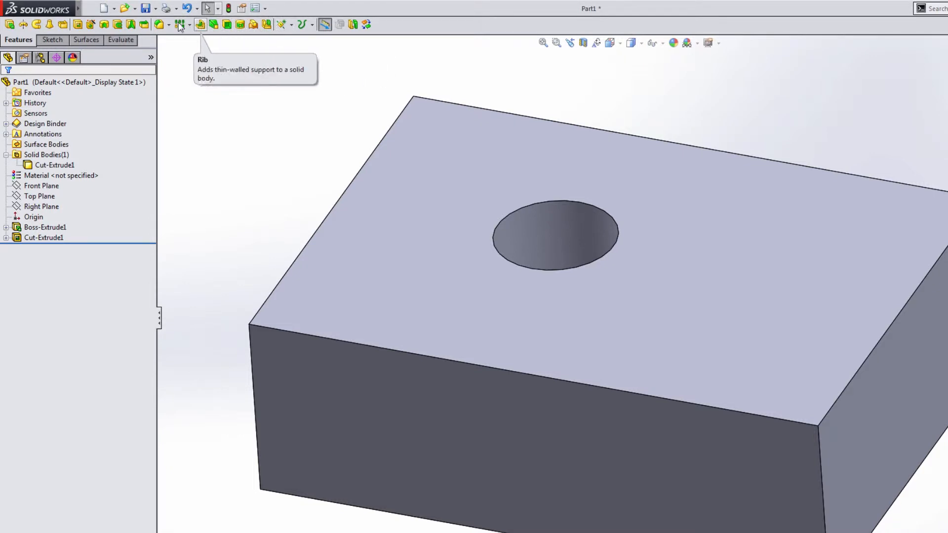
pyautogui.moveTo(145, 25)
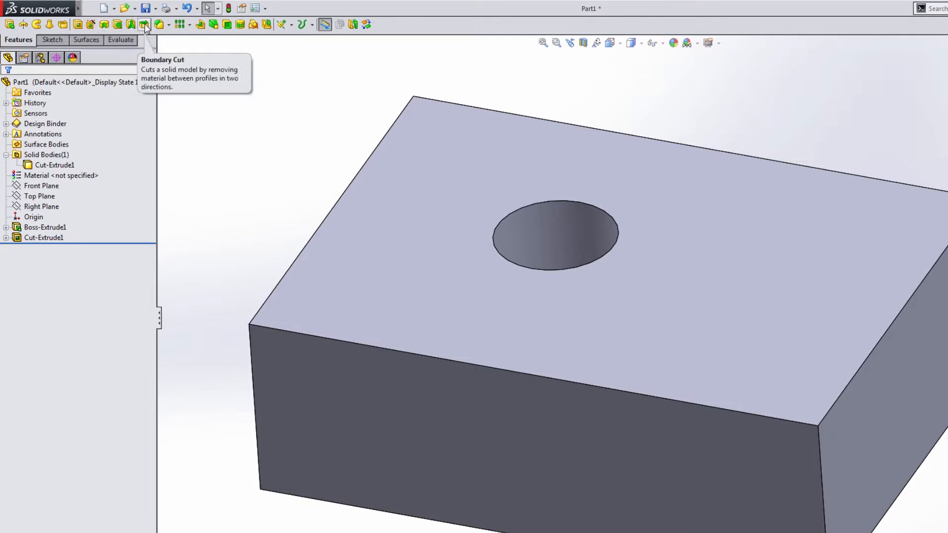
pyautogui.moveTo(643, 169)
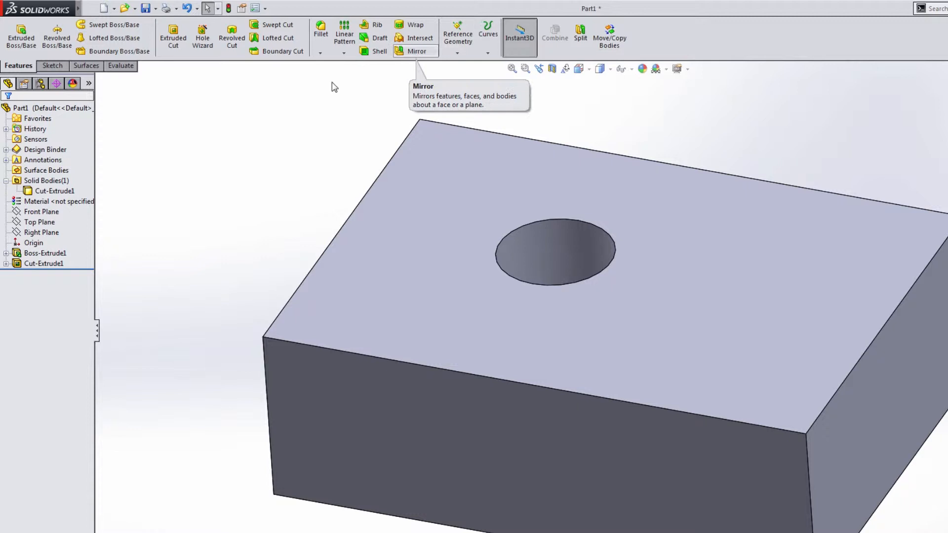
pyautogui.moveTo(232, 124)
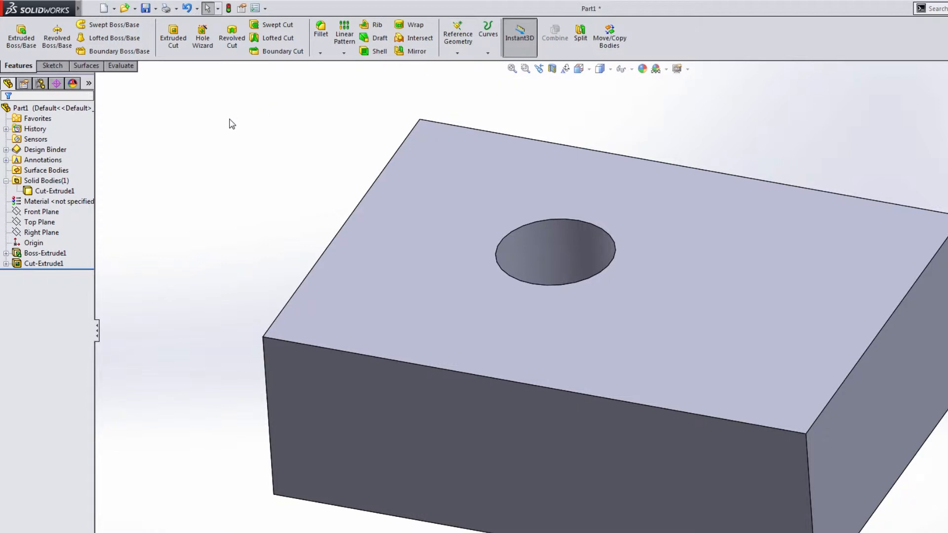
# Step: Add the Weldments tab to the CommandManager and show its tools
pyautogui.rightClick(133, 67)
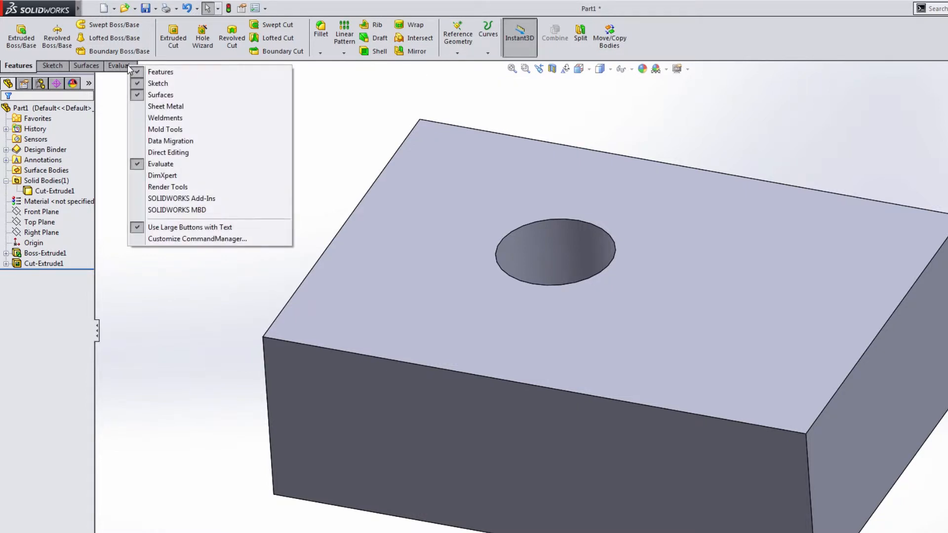
pyautogui.moveTo(181, 199)
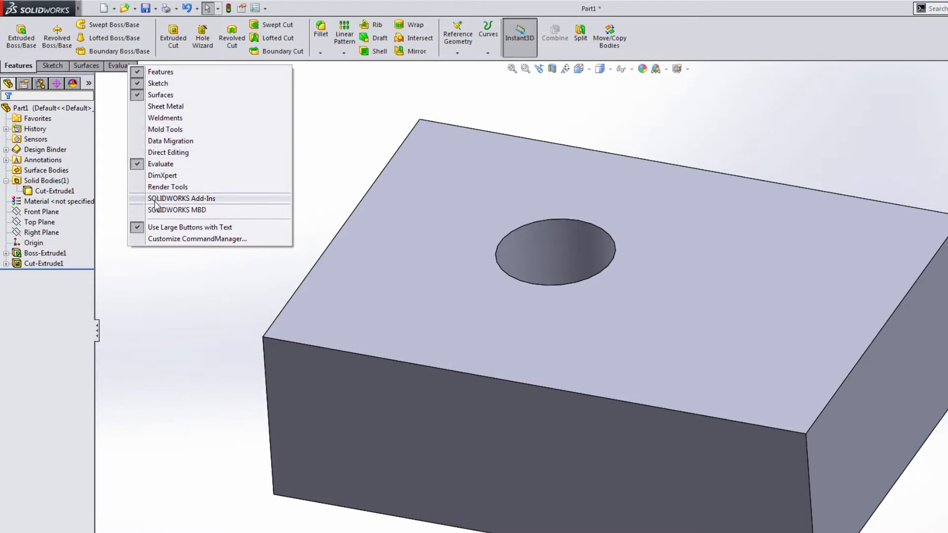
pyautogui.click(164, 118)
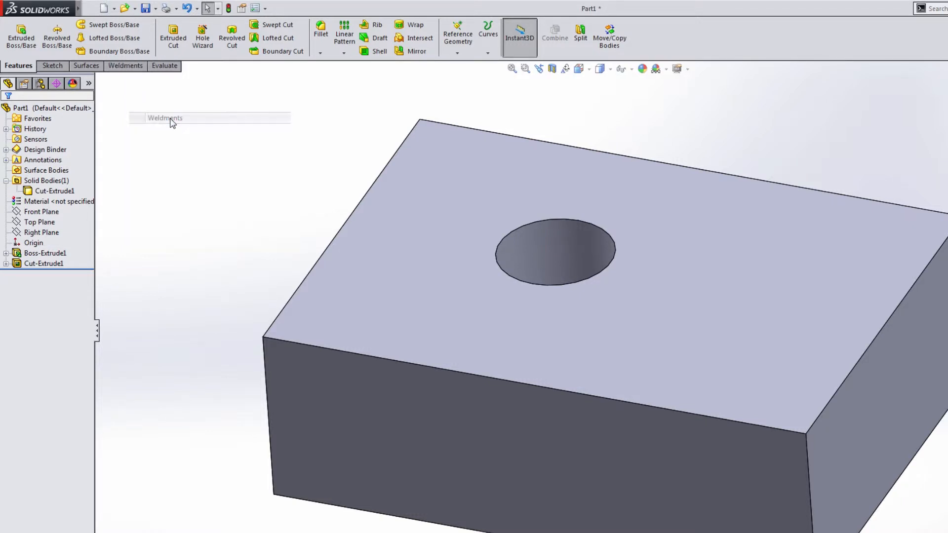
pyautogui.click(164, 118)
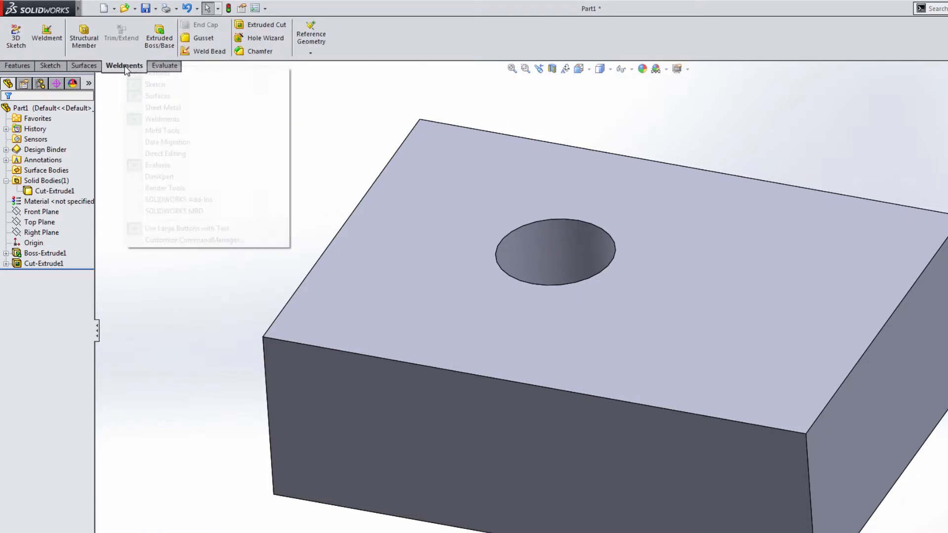
# Step: Switch to the Features then Evaluate tools and open Customize CommandManager from the tab menu
pyautogui.click(17, 65)
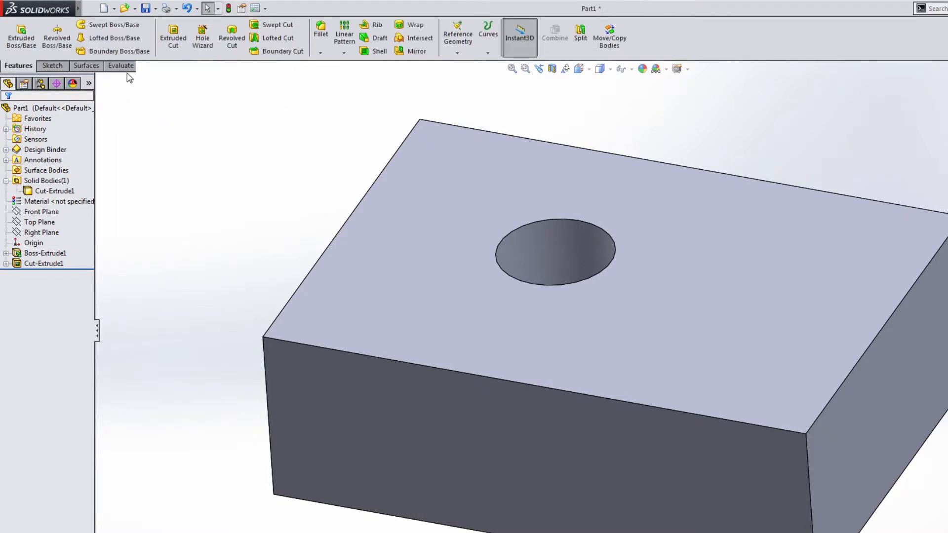
pyautogui.click(119, 65)
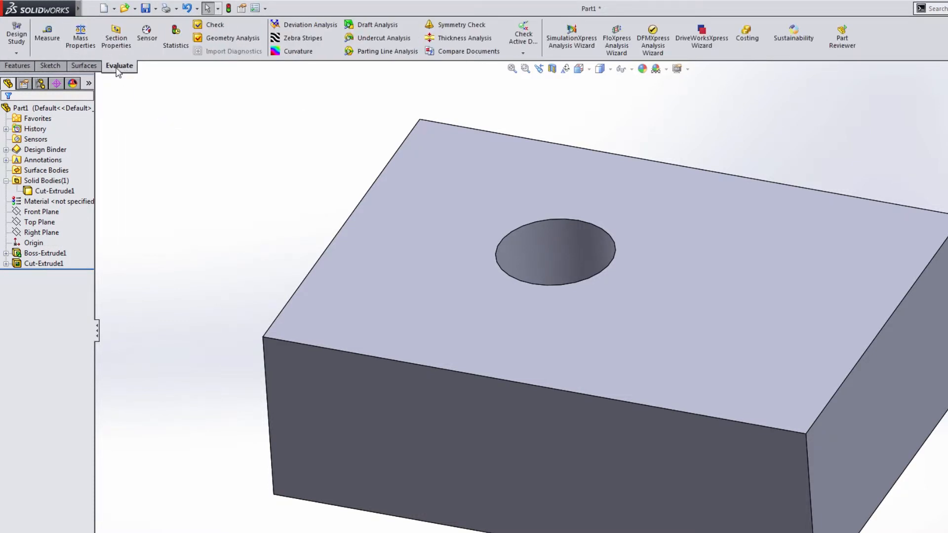
pyautogui.rightClick(119, 66)
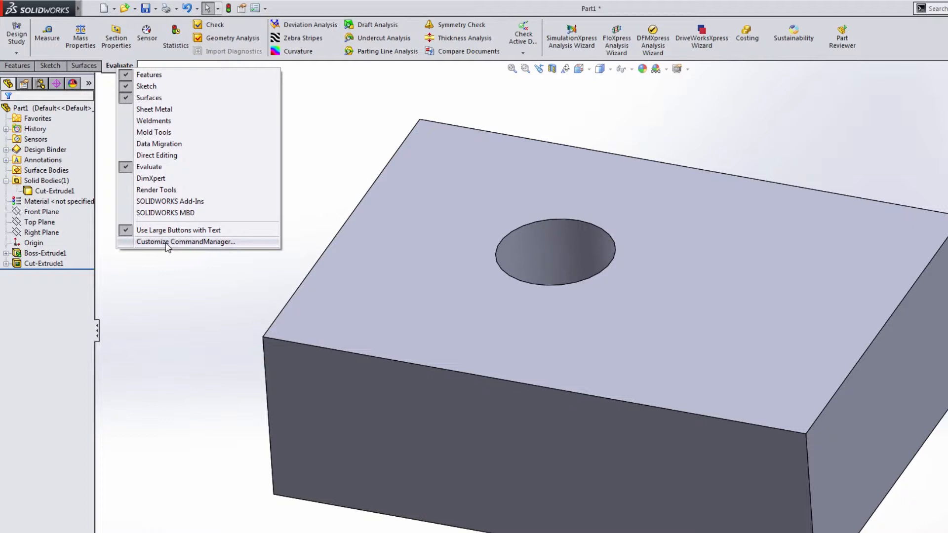
pyautogui.click(184, 242)
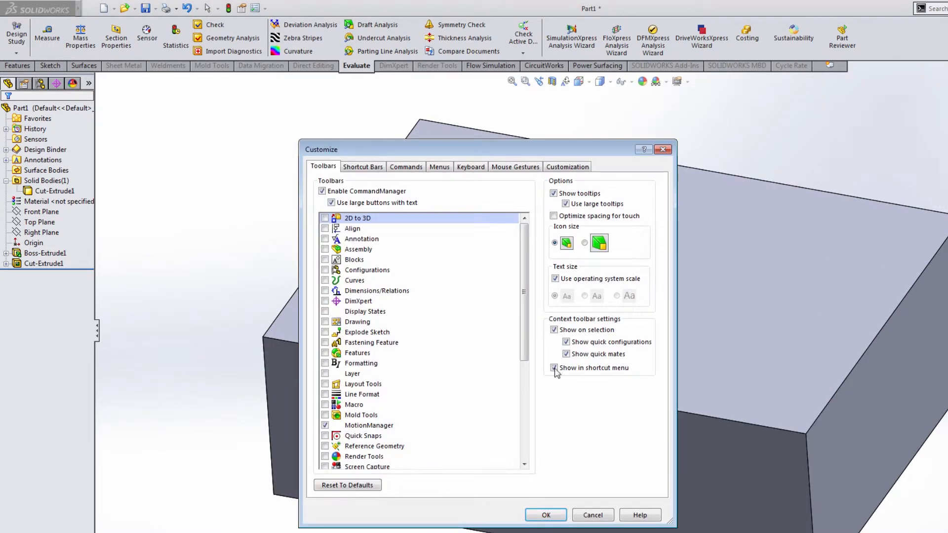
pyautogui.click(554, 367)
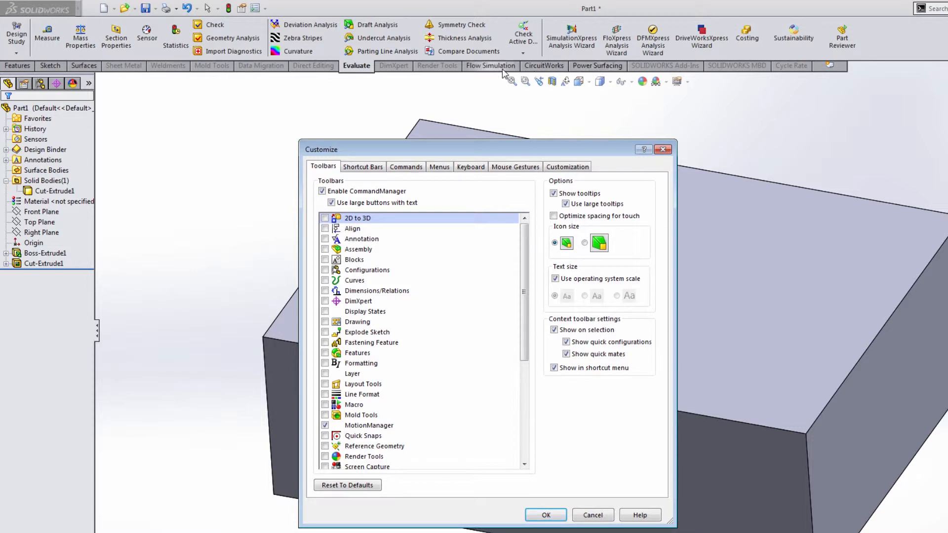
pyautogui.moveTo(499, 101)
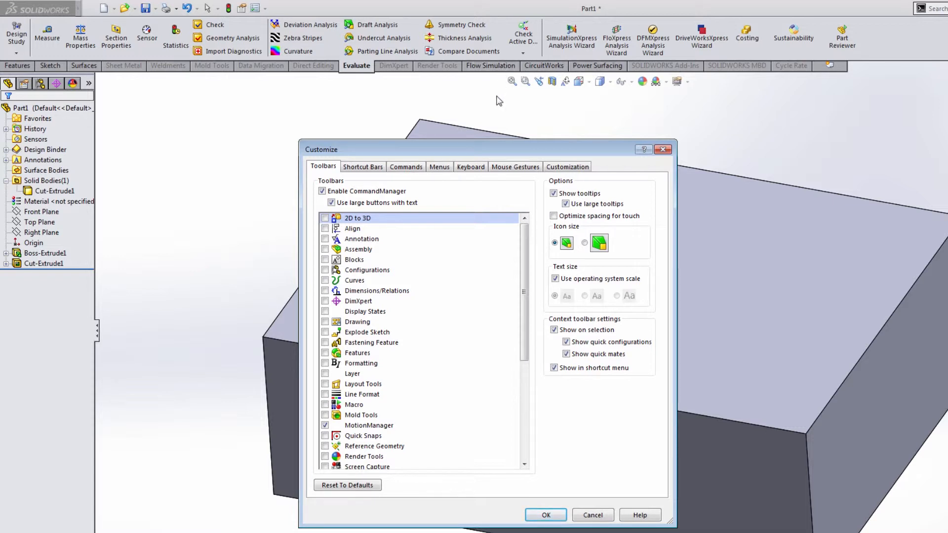
pyautogui.moveTo(436, 67)
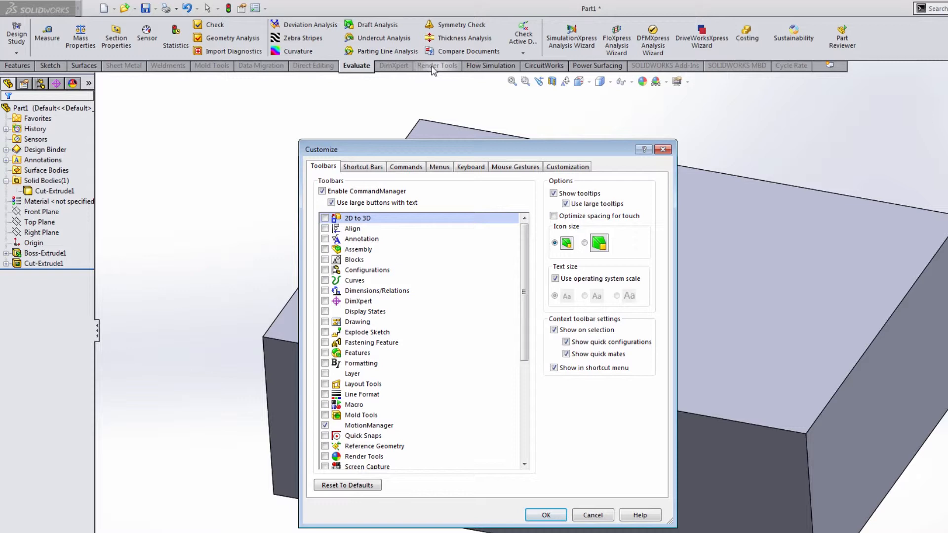
pyautogui.moveTo(508, 71)
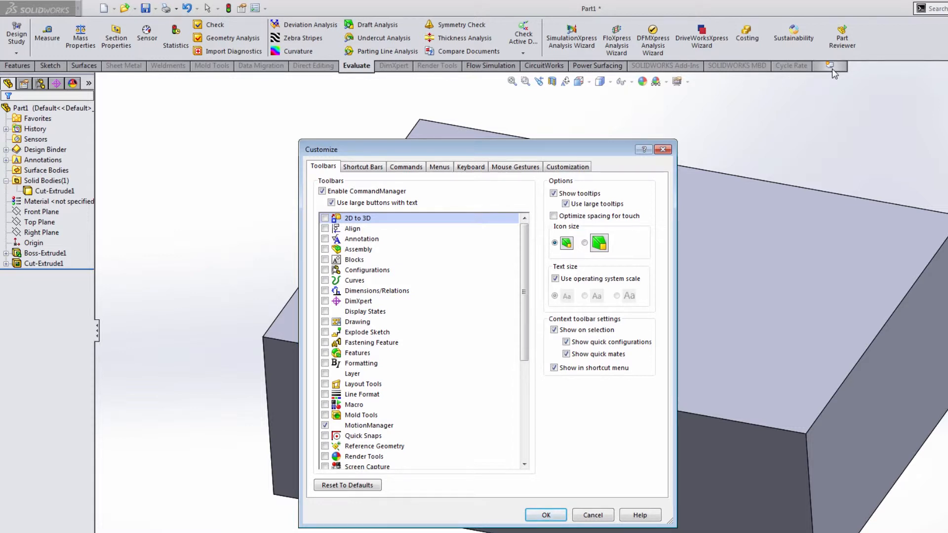
# Step: Add an empty New Tab at the end of the CommandManager tab row
pyautogui.click(829, 65)
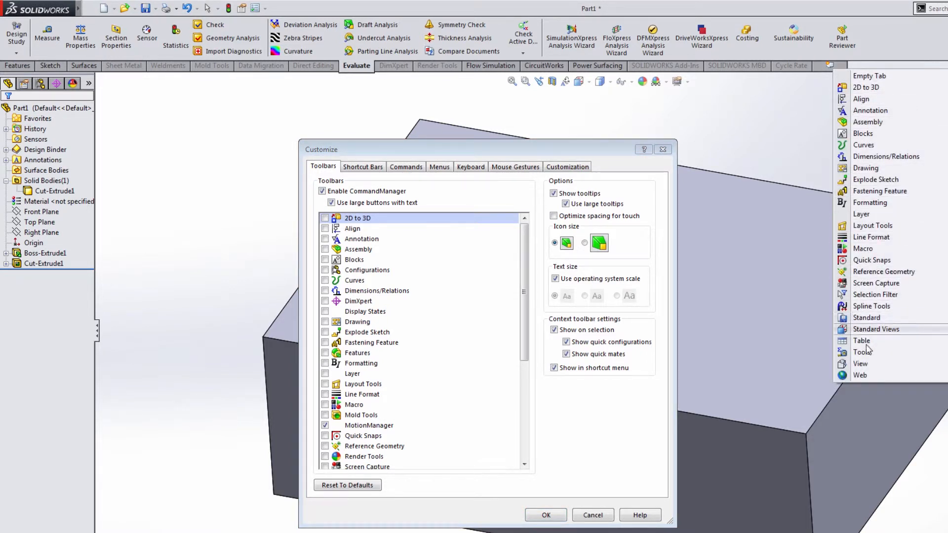
pyautogui.moveTo(861, 352)
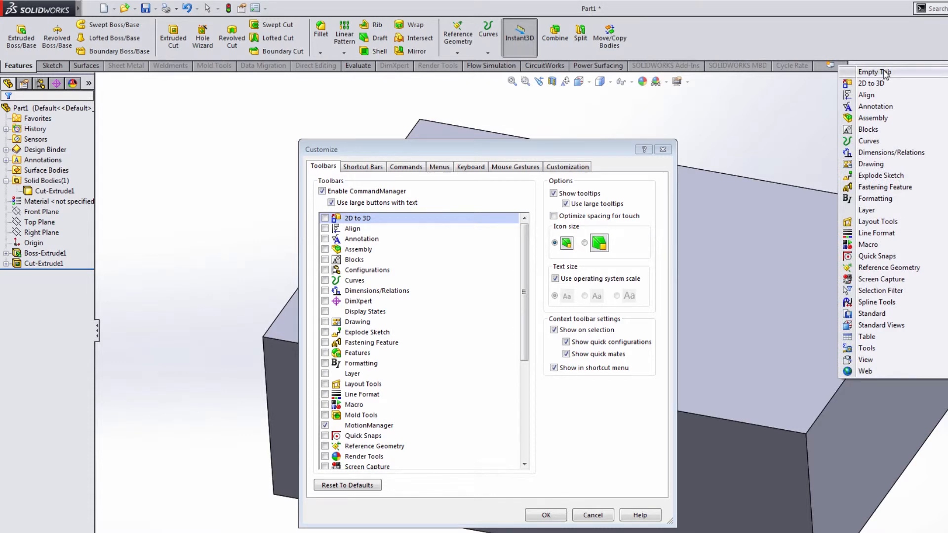
pyautogui.click(872, 72)
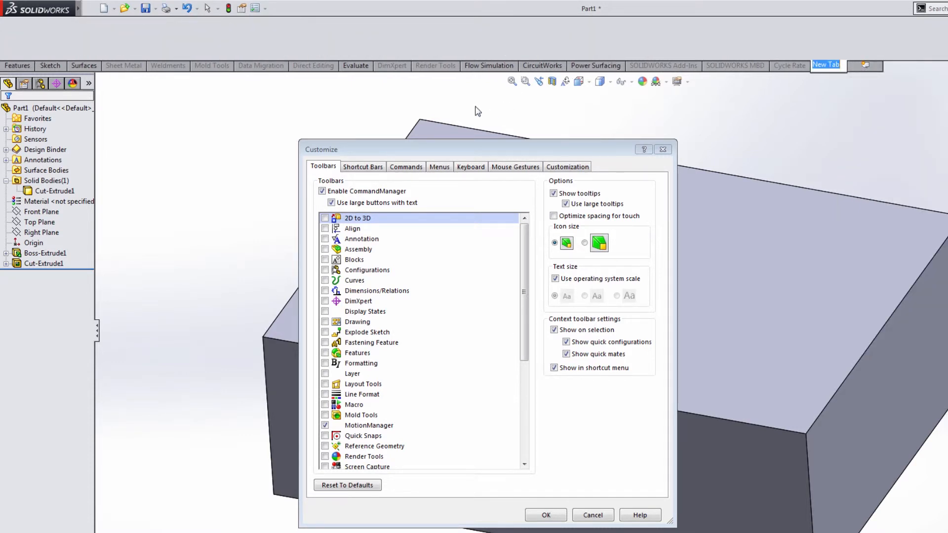
# Step: Browse the Annotation, Explode Sketch and Layout Tools command categories to add Centerline, Route Line and Trim Entities to New Tab
pyautogui.click(405, 166)
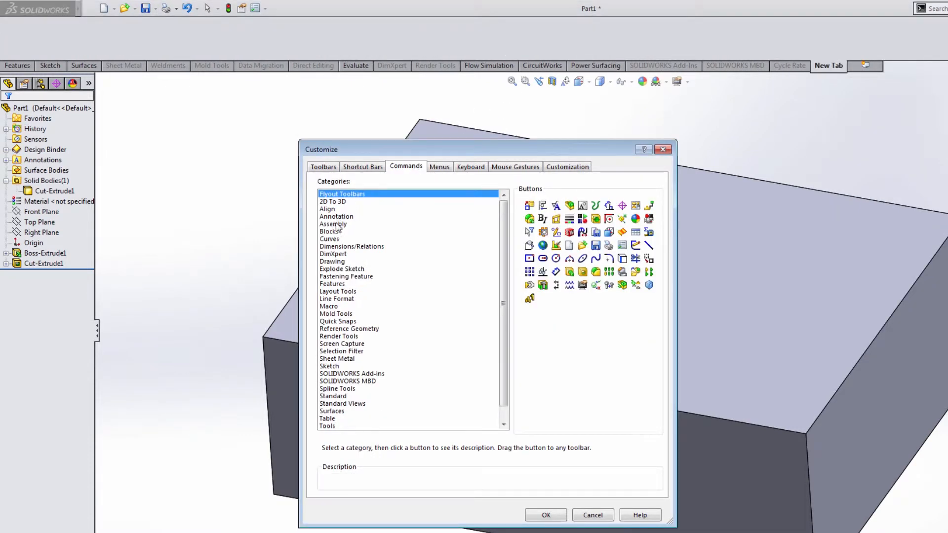
pyautogui.click(337, 216)
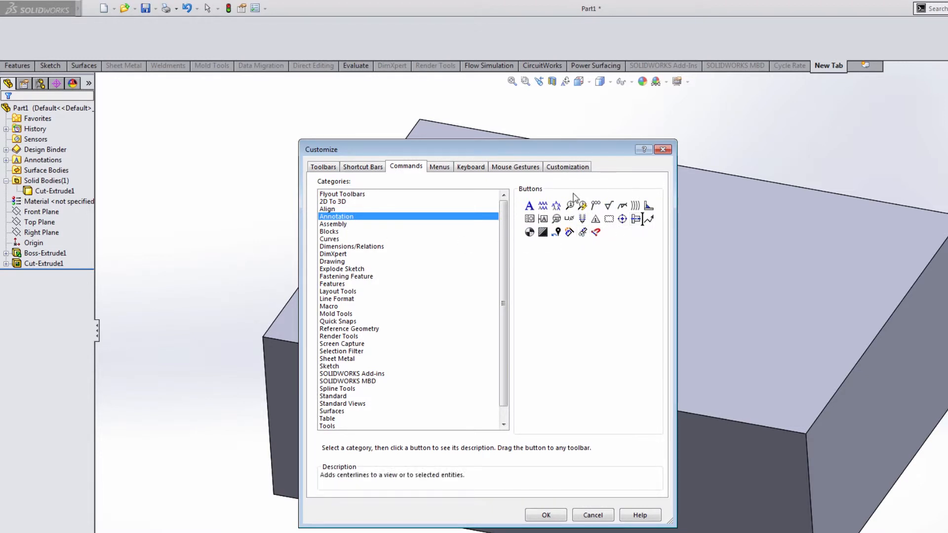
pyautogui.click(342, 269)
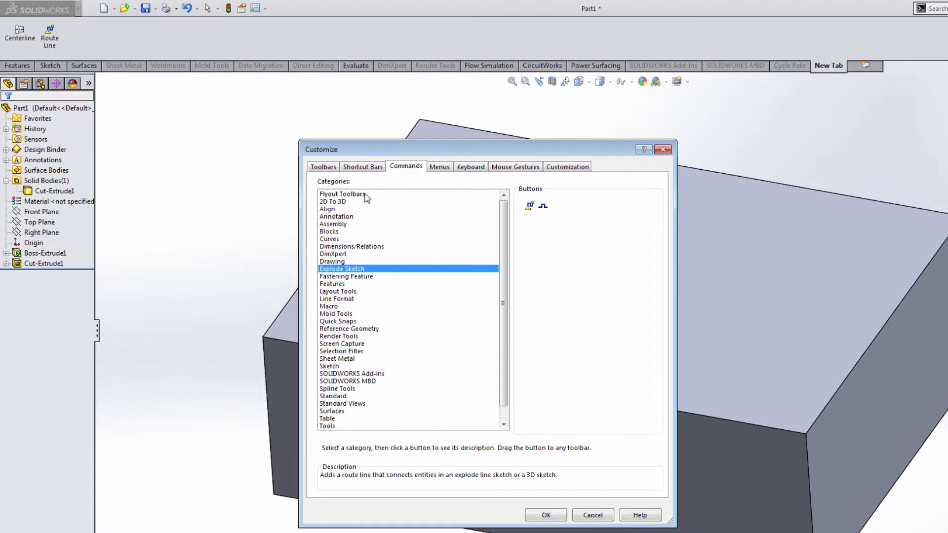
pyautogui.click(338, 291)
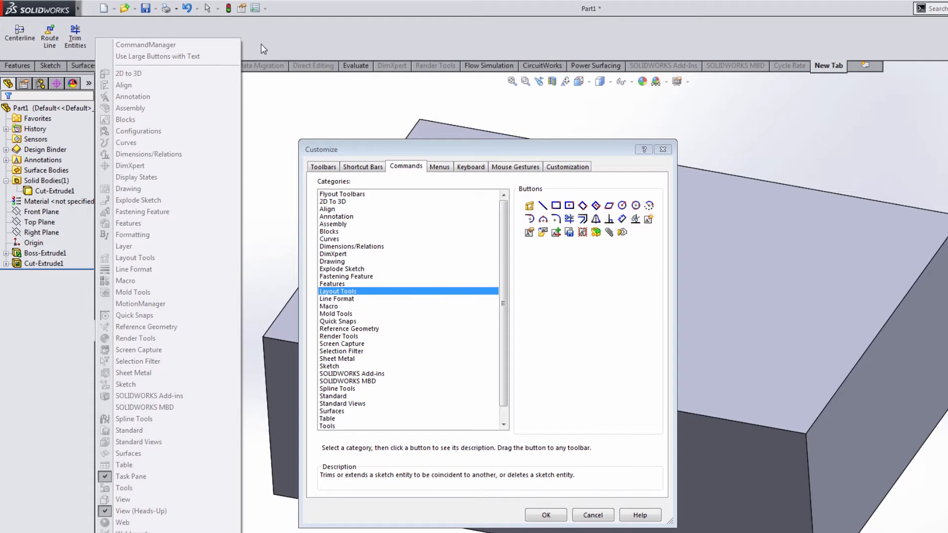
pyautogui.moveTo(281, 47)
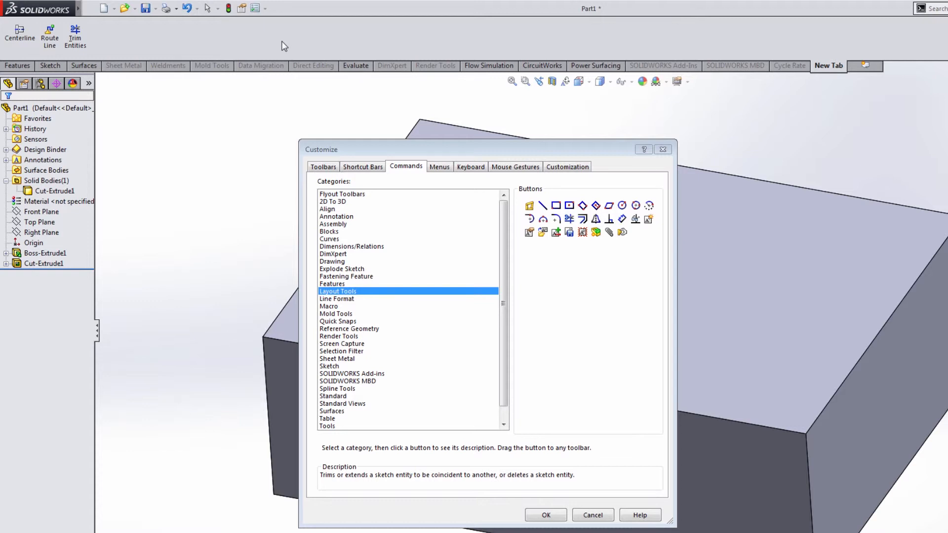
# Step: Show the Features commands while Customize stays open
pyautogui.click(17, 65)
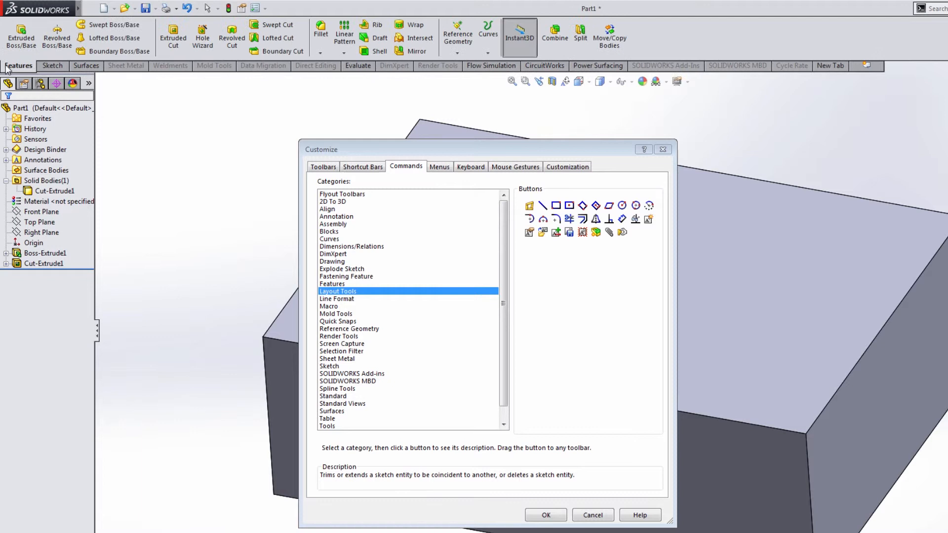
pyautogui.moveTo(232, 38)
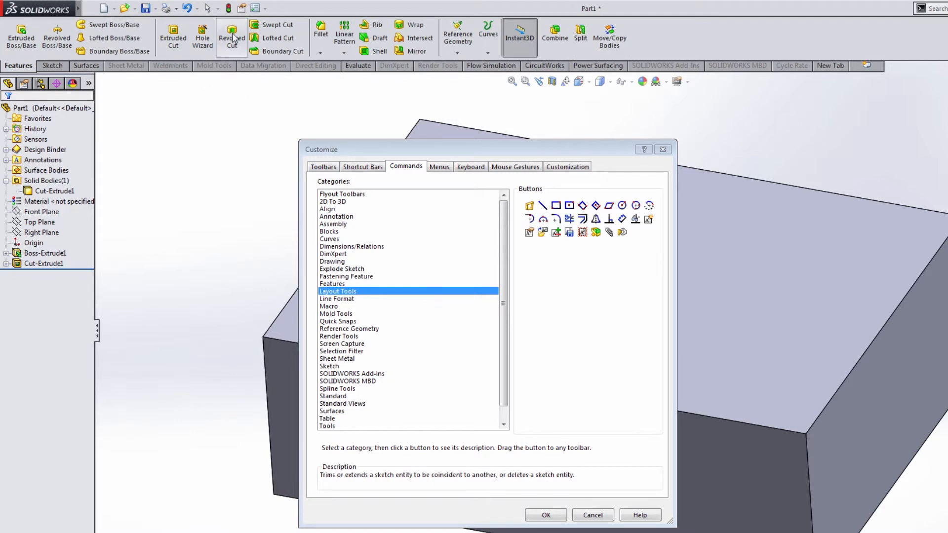
pyautogui.moveTo(292, 51)
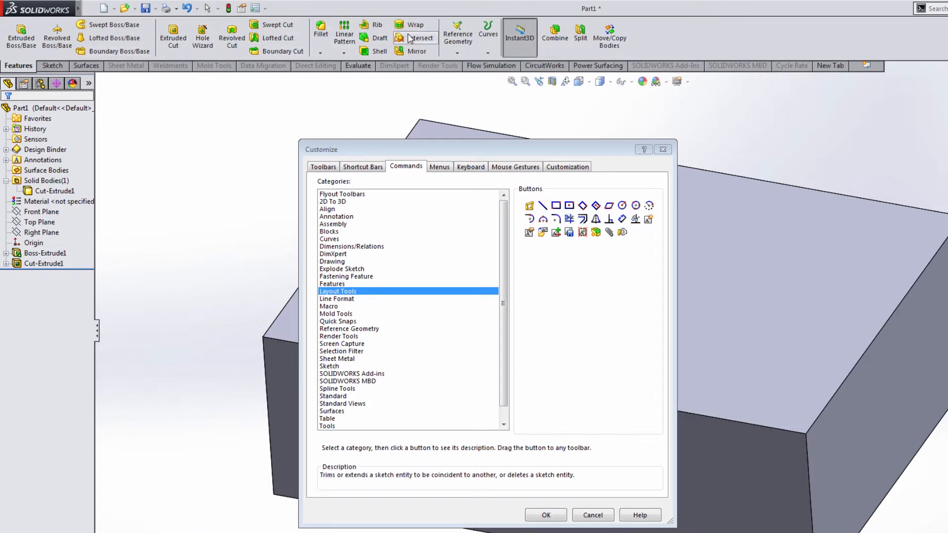
pyautogui.moveTo(421, 38)
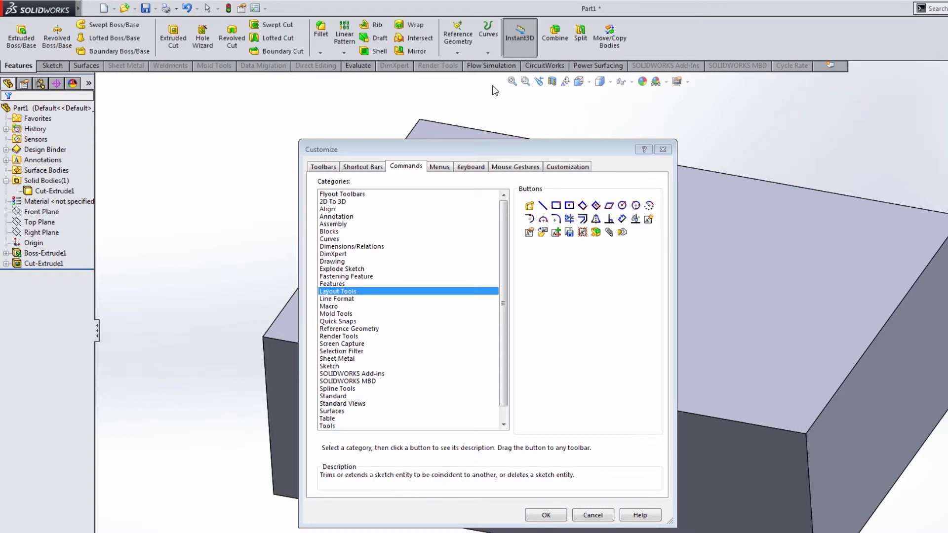
pyautogui.moveTo(24, 95)
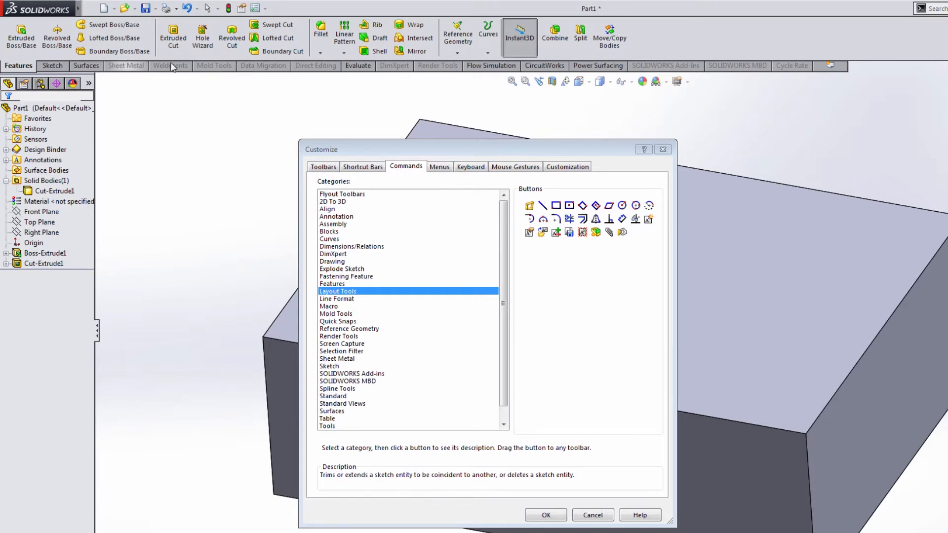
pyautogui.moveTo(590, 498)
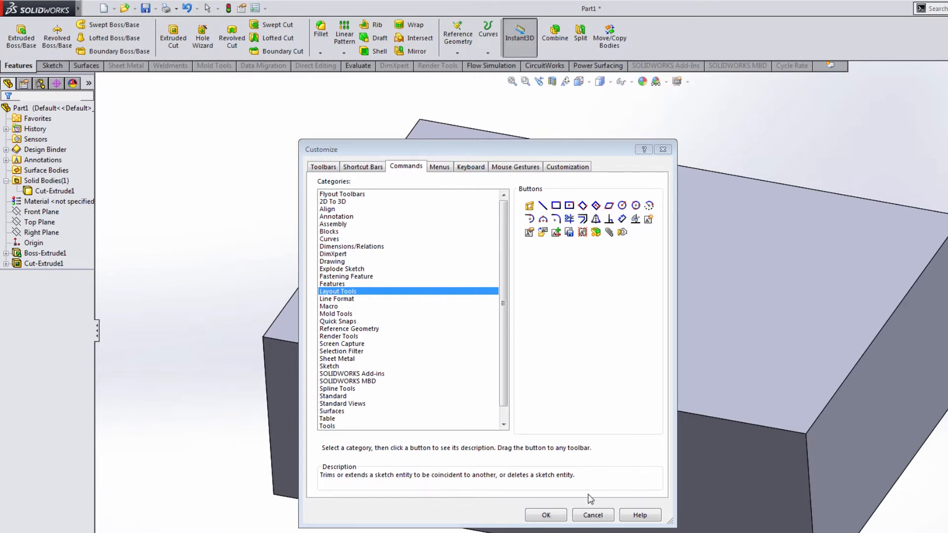
# Step: Dismiss the Customize dialog and show the Design Library folders in the Task Pane
pyautogui.click(544, 515)
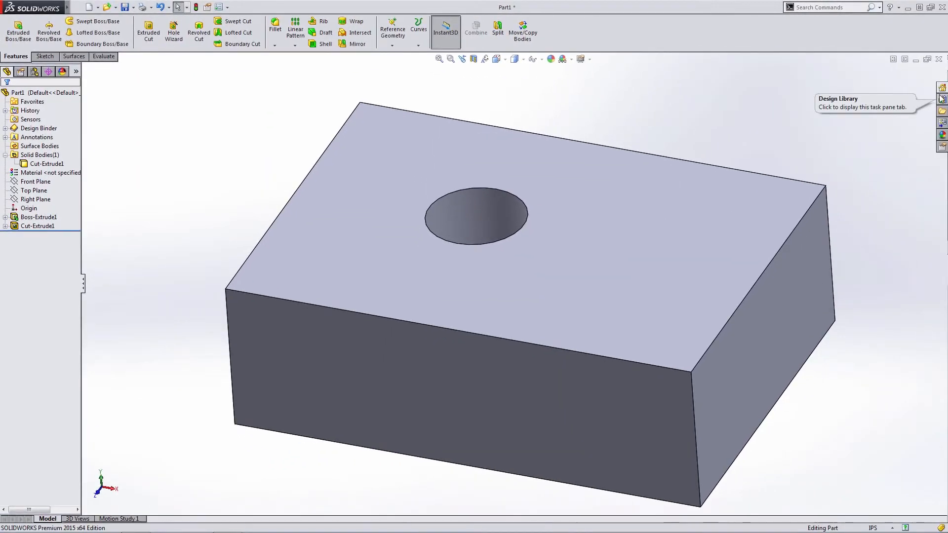
pyautogui.moveTo(941, 98)
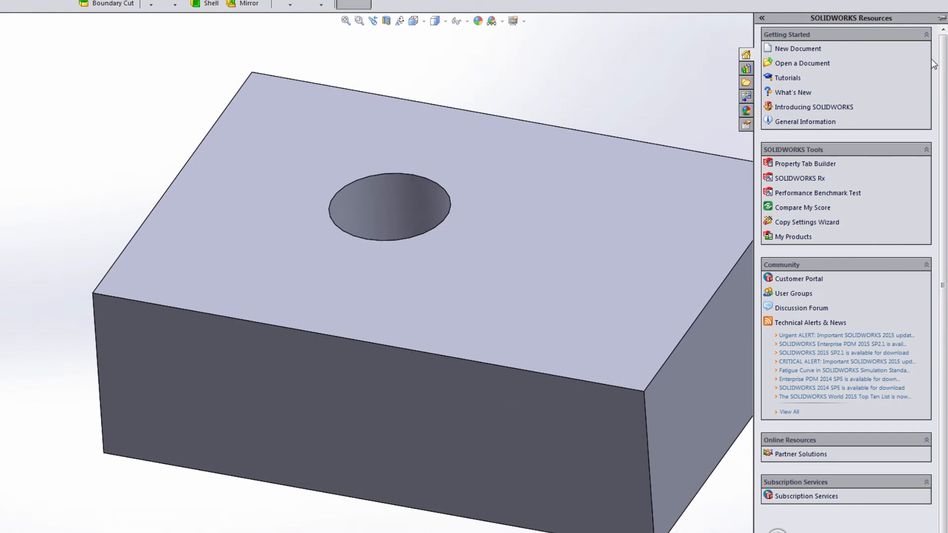
pyautogui.click(745, 69)
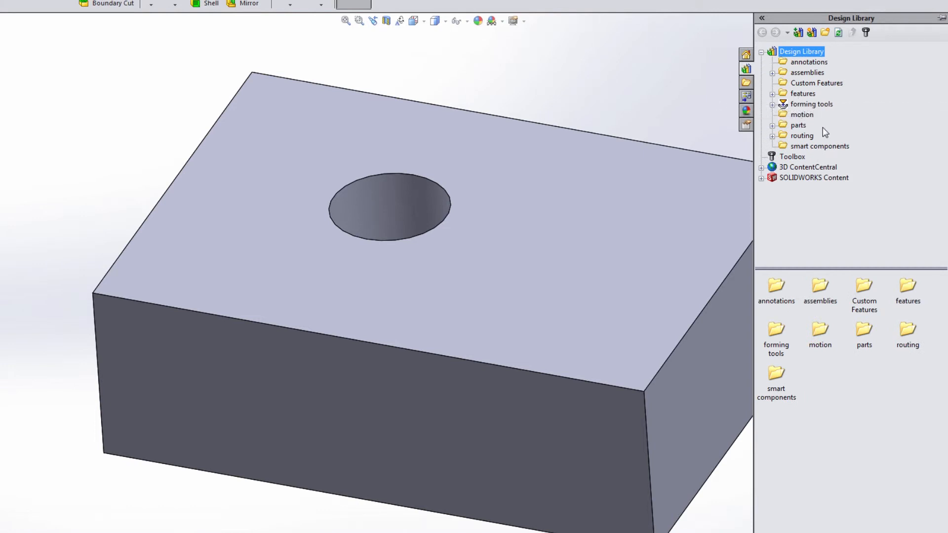
pyautogui.moveTo(786, 169)
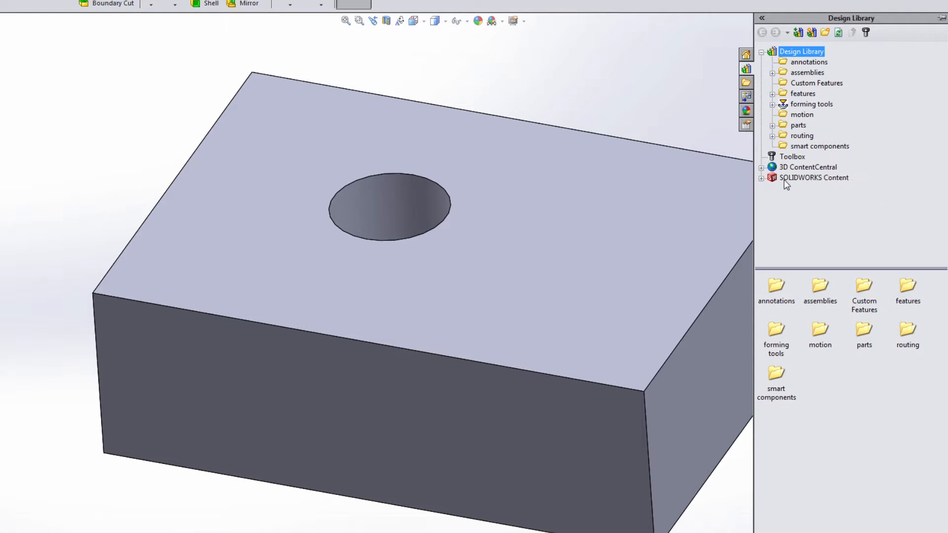
pyautogui.moveTo(816, 180)
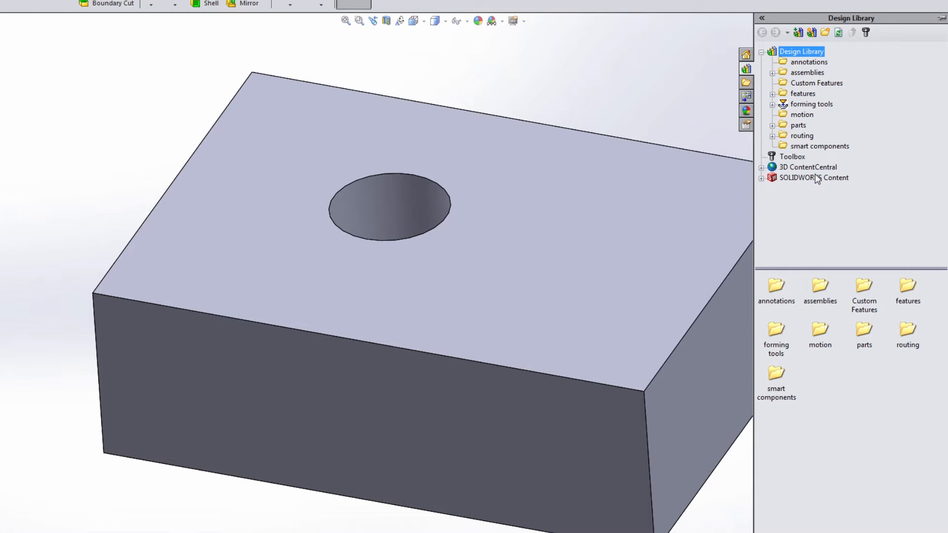
# Step: Browse File Explorer, expanding and collapsing Open in SOLIDWORKS and Desktop
pyautogui.click(746, 83)
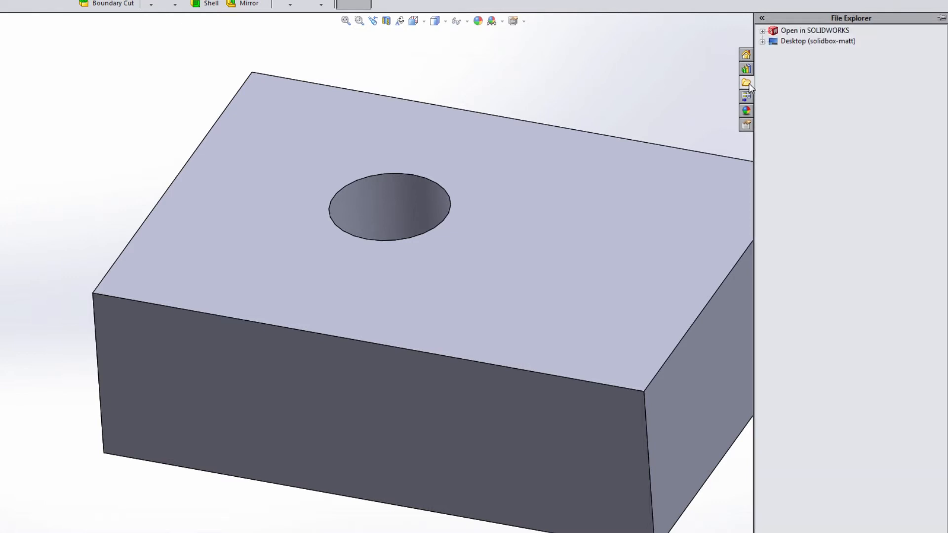
pyautogui.moveTo(774, 63)
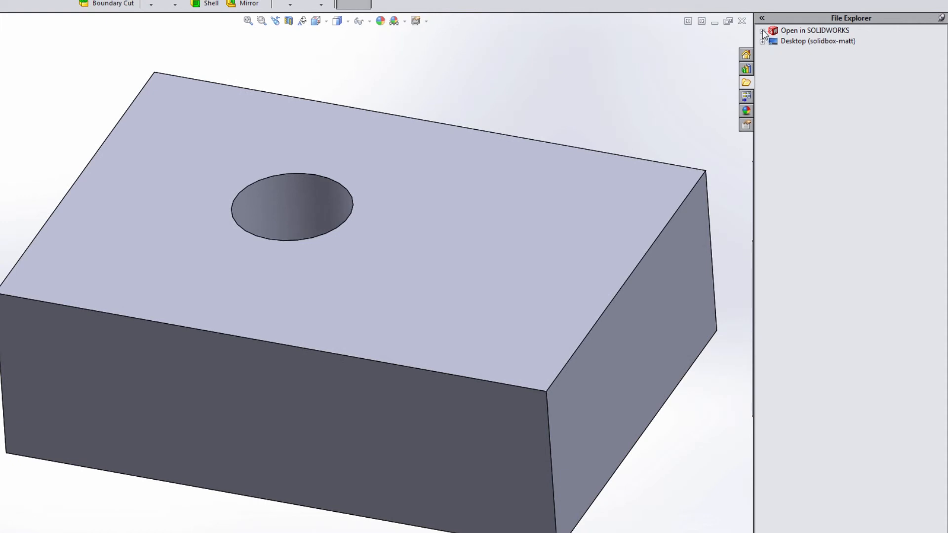
pyautogui.click(763, 30)
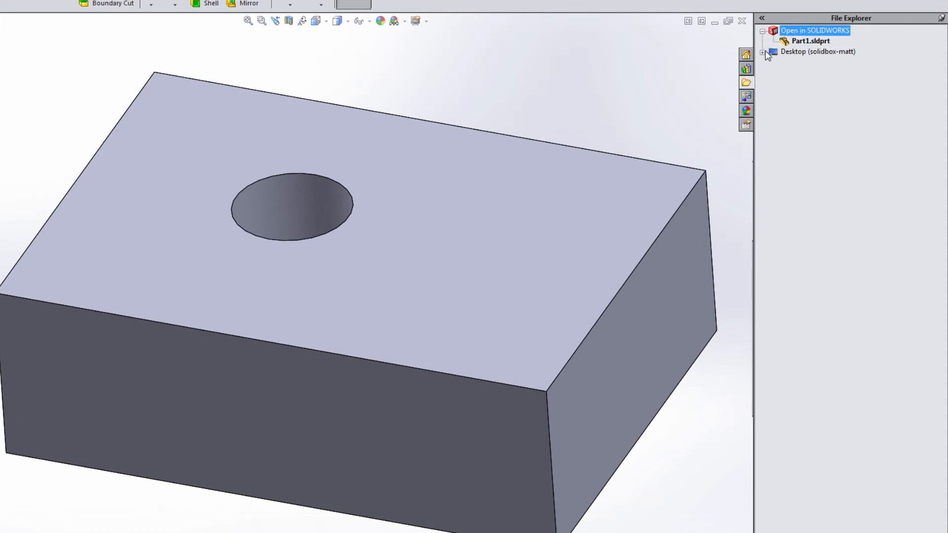
pyautogui.click(762, 52)
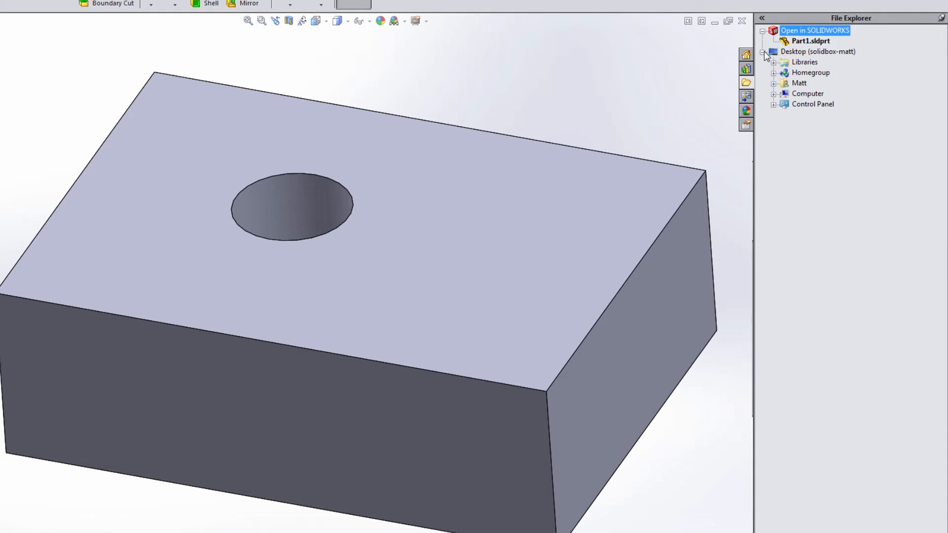
pyautogui.click(763, 52)
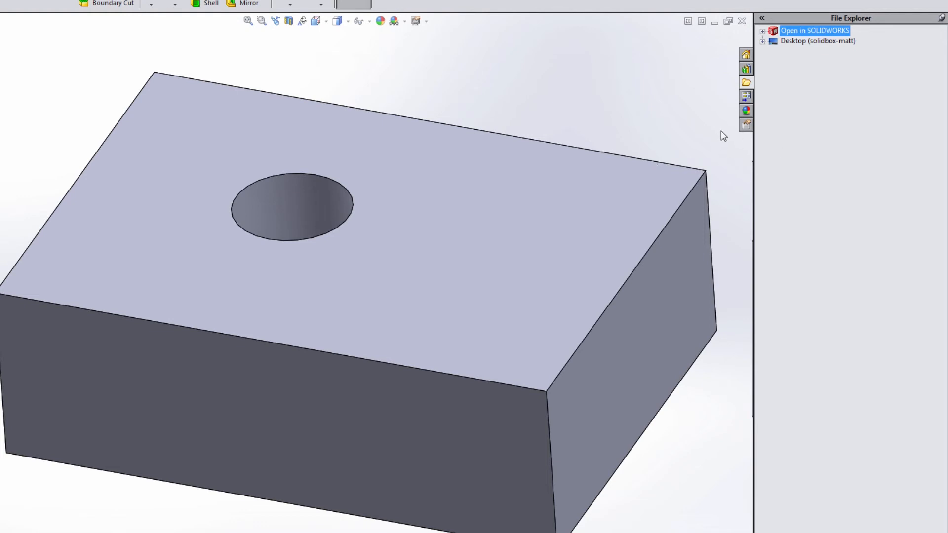
# Step: Show Appearances, Scenes and Decals, then Custom Properties for the part
pyautogui.click(746, 110)
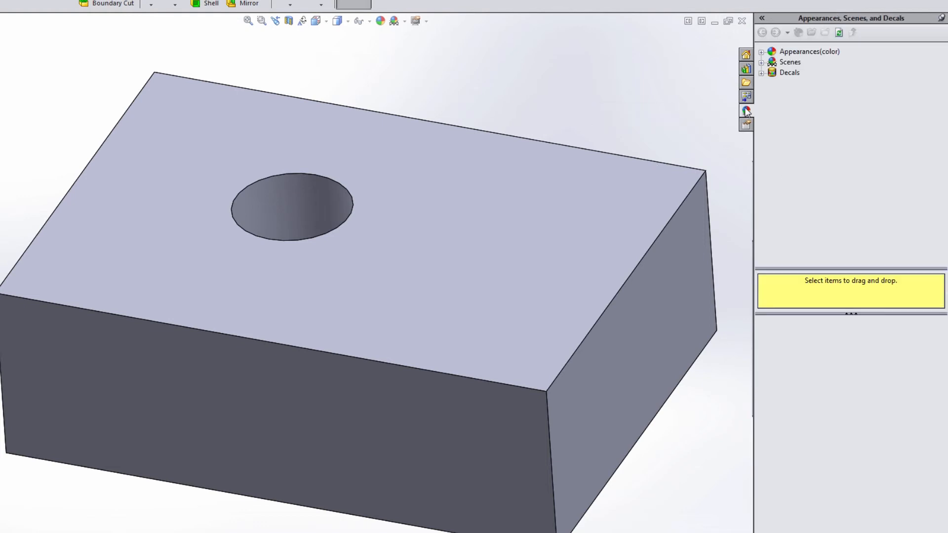
pyautogui.moveTo(746, 125)
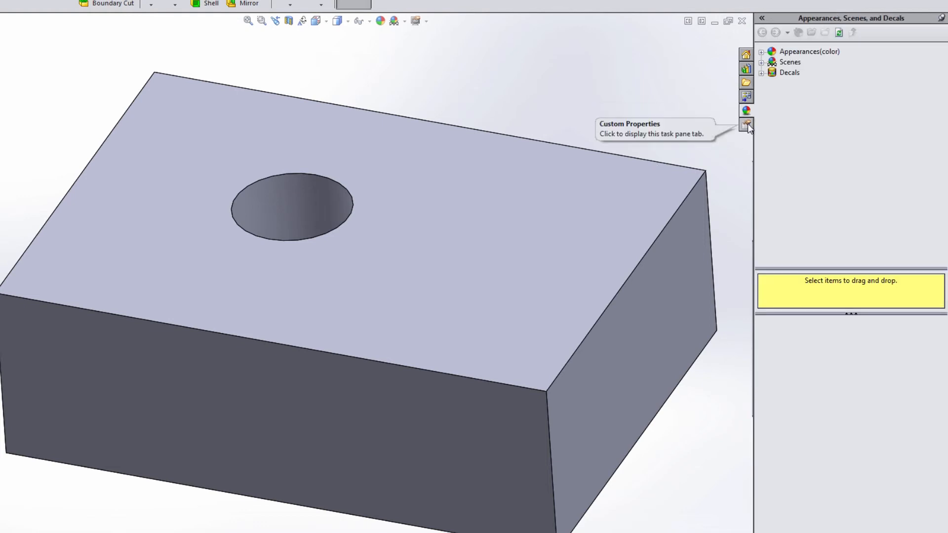
pyautogui.click(746, 125)
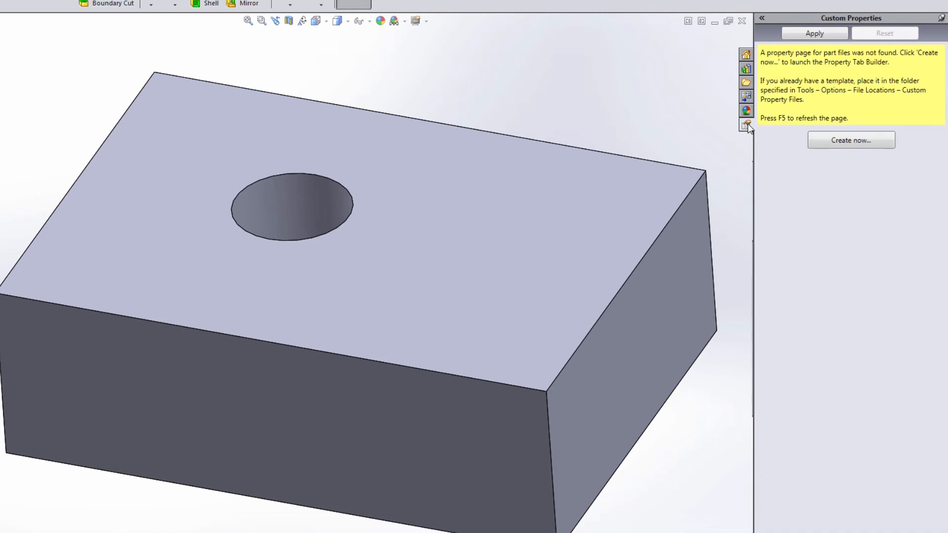
pyautogui.moveTo(760, 126)
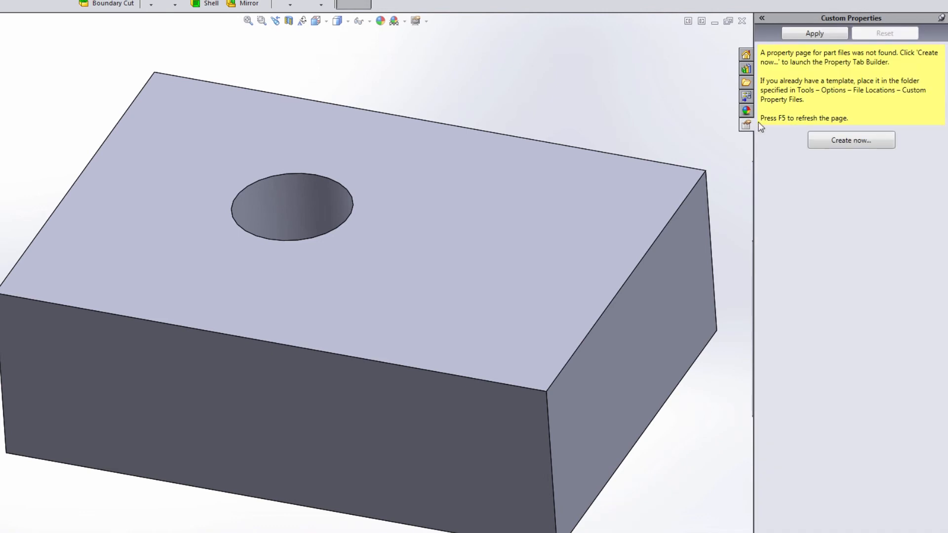
pyautogui.moveTo(767, 140)
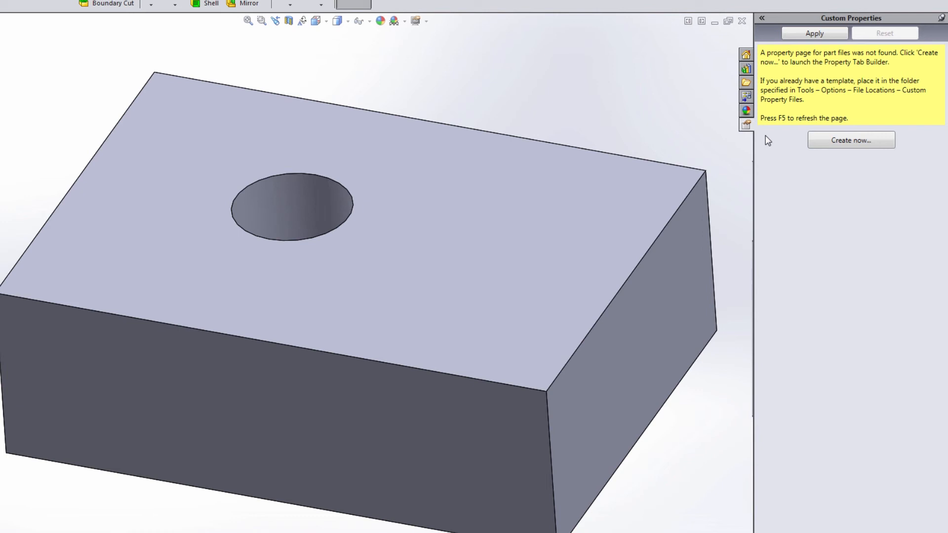
pyautogui.moveTo(786, 166)
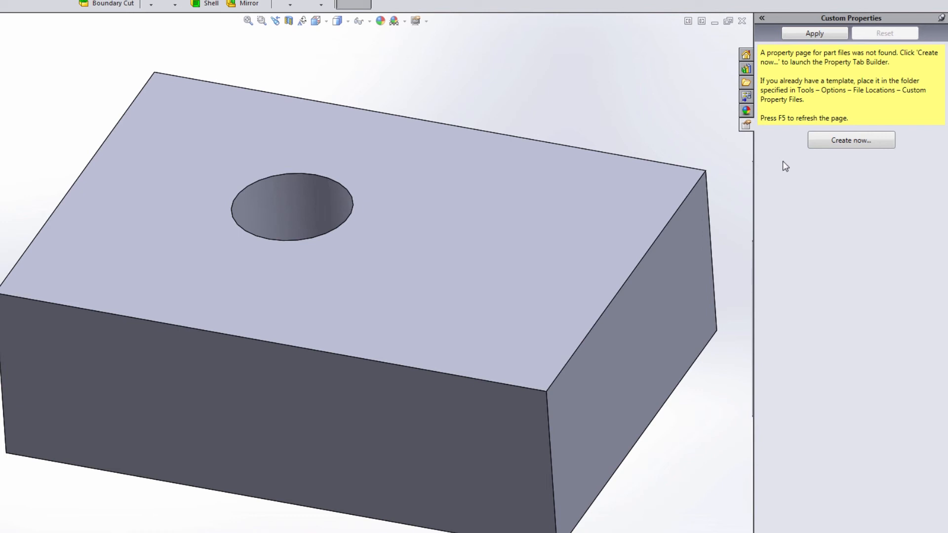
pyautogui.moveTo(795, 150)
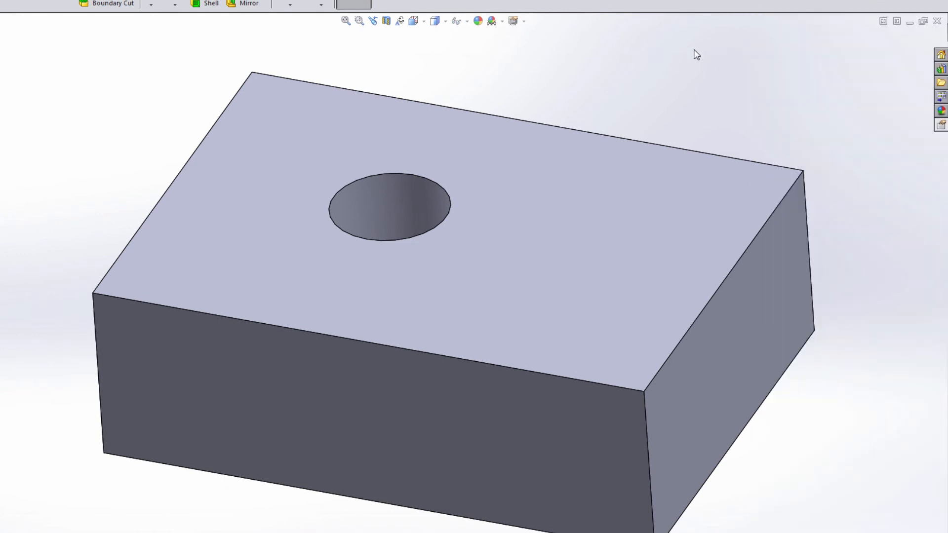
pyautogui.moveTo(940, 54)
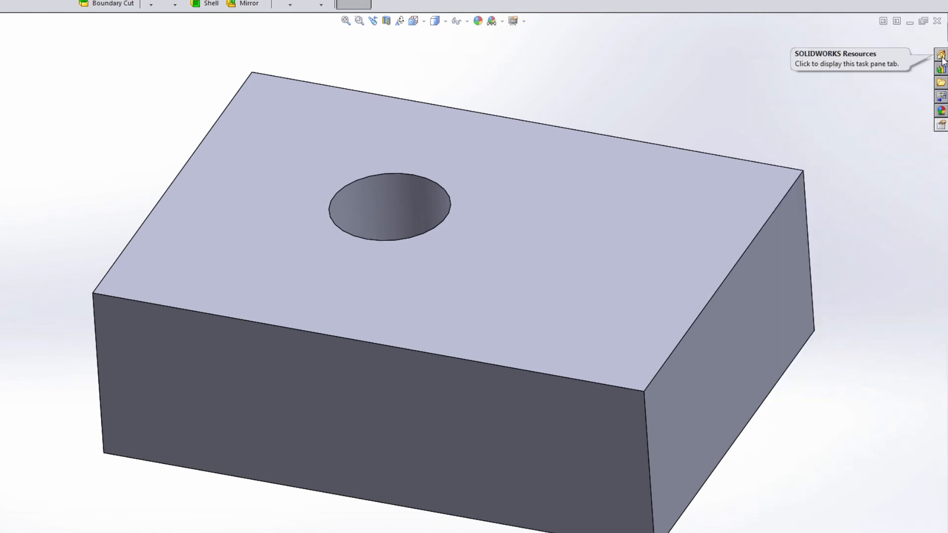
pyautogui.moveTo(940, 125)
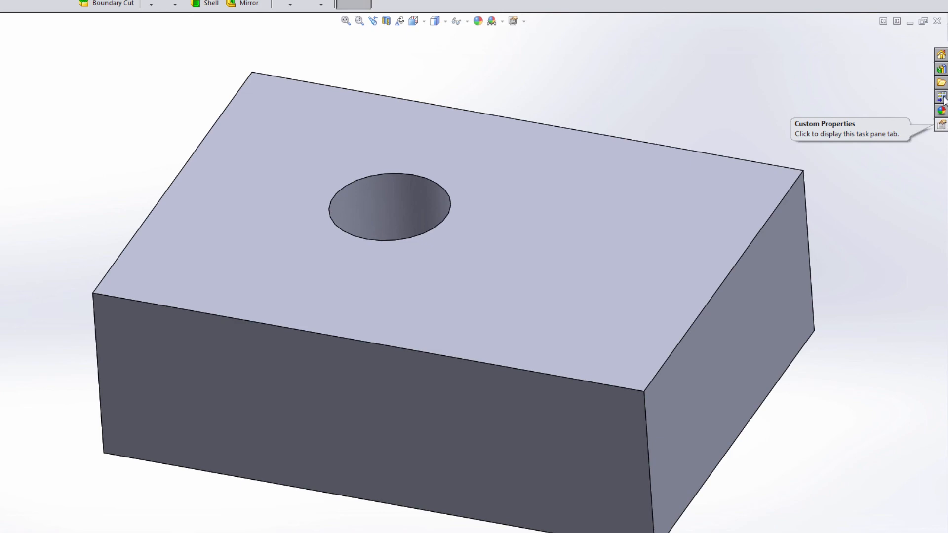
pyautogui.moveTo(940, 54)
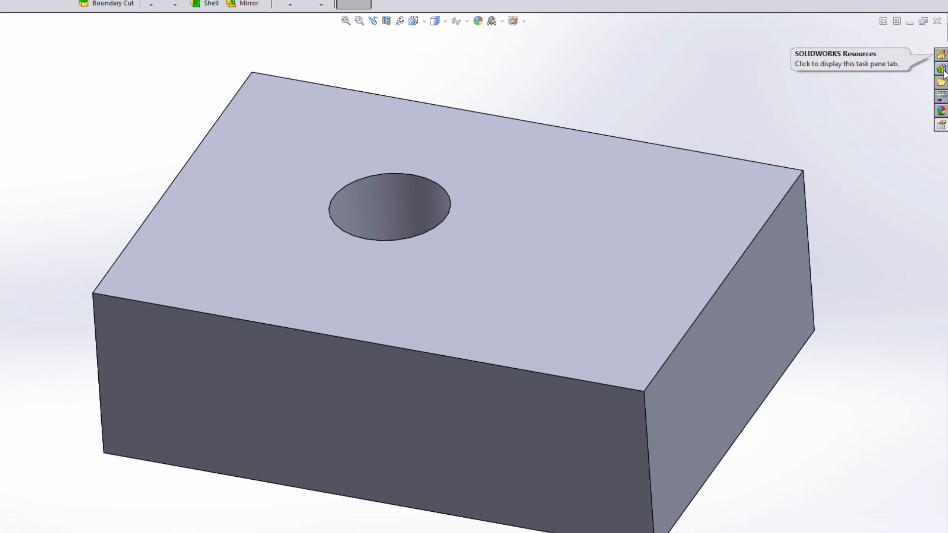